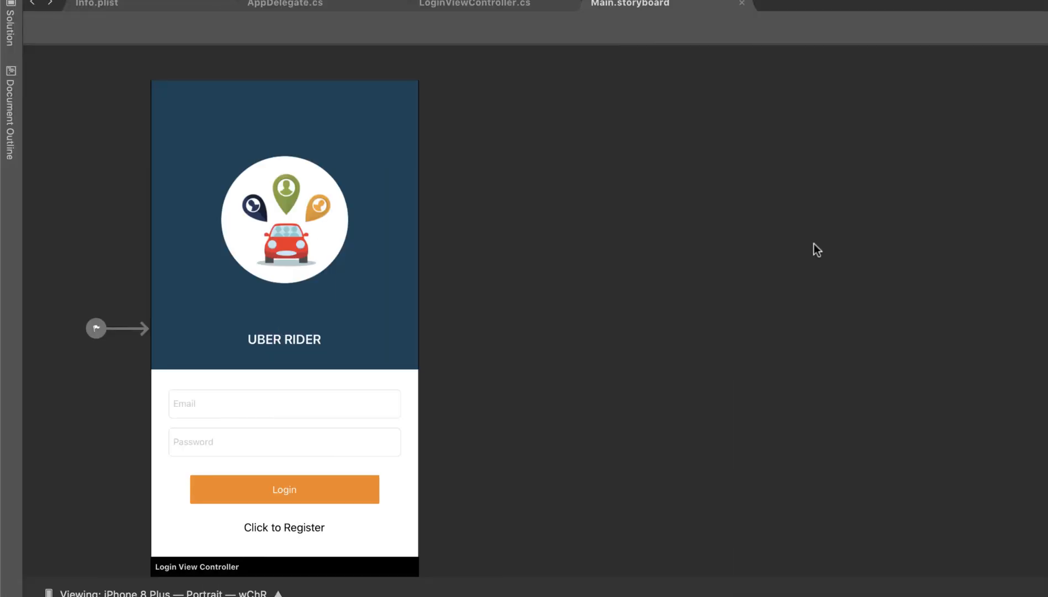
pyautogui.moveTo(721, 235)
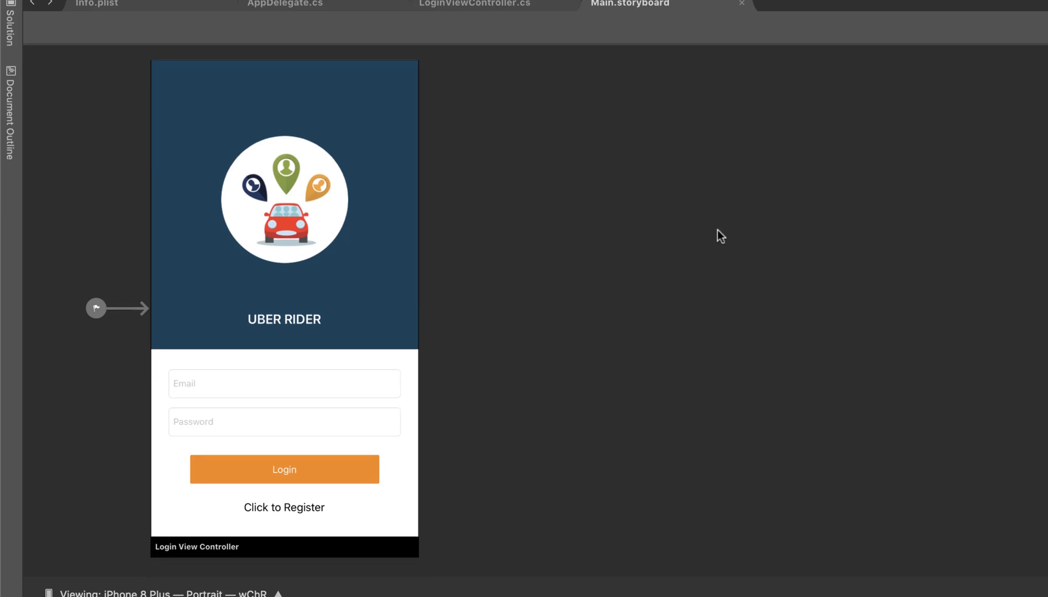
pyautogui.moveTo(615, 222)
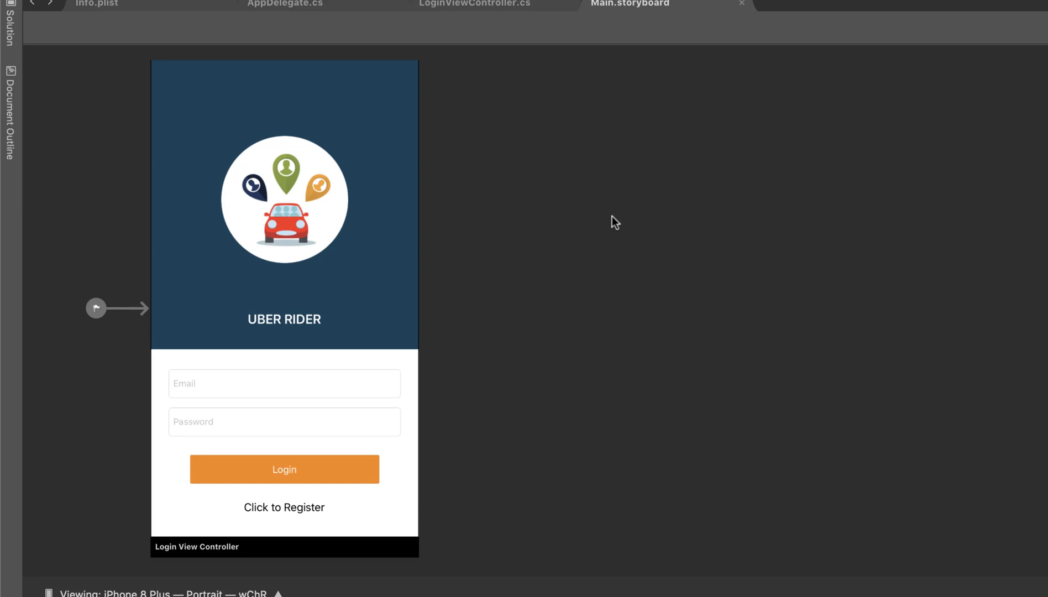
pyautogui.moveTo(587, 218)
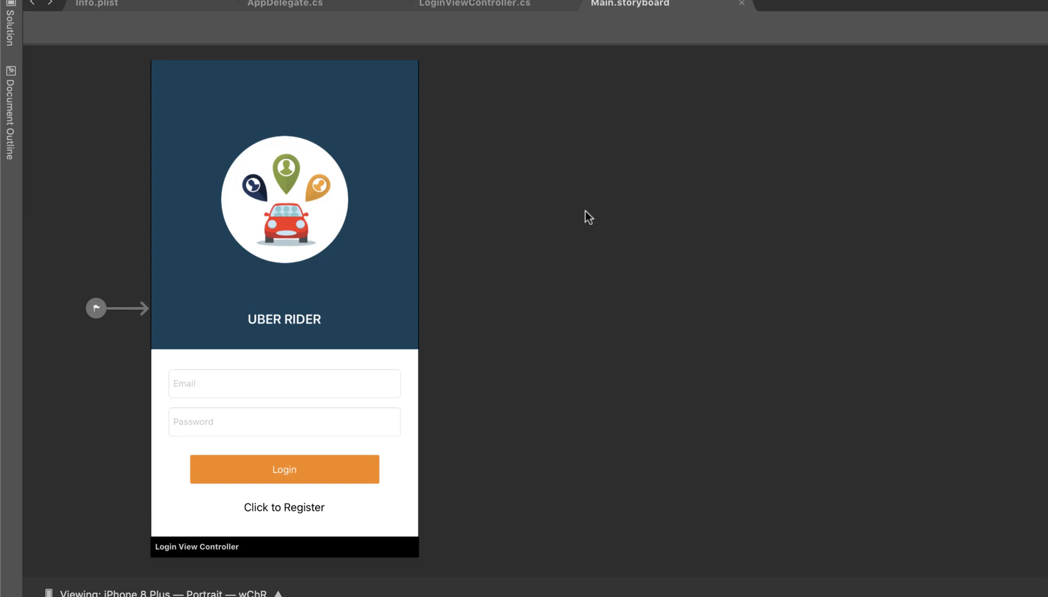
pyautogui.moveTo(565, 214)
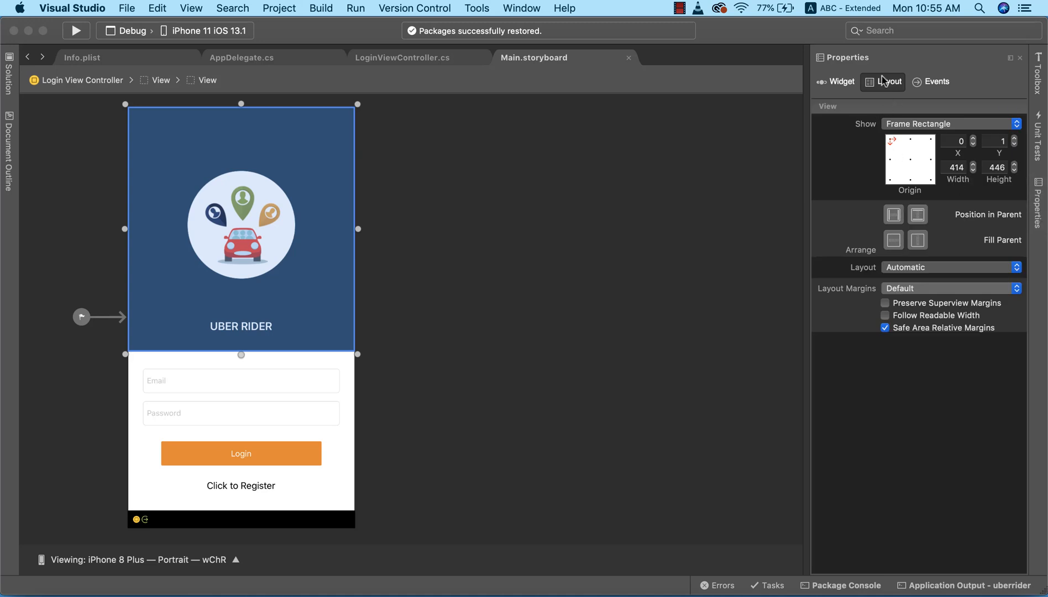
# Give the header view top, left and right struts with width and height springs in Autosizing.
pyautogui.click(890, 82)
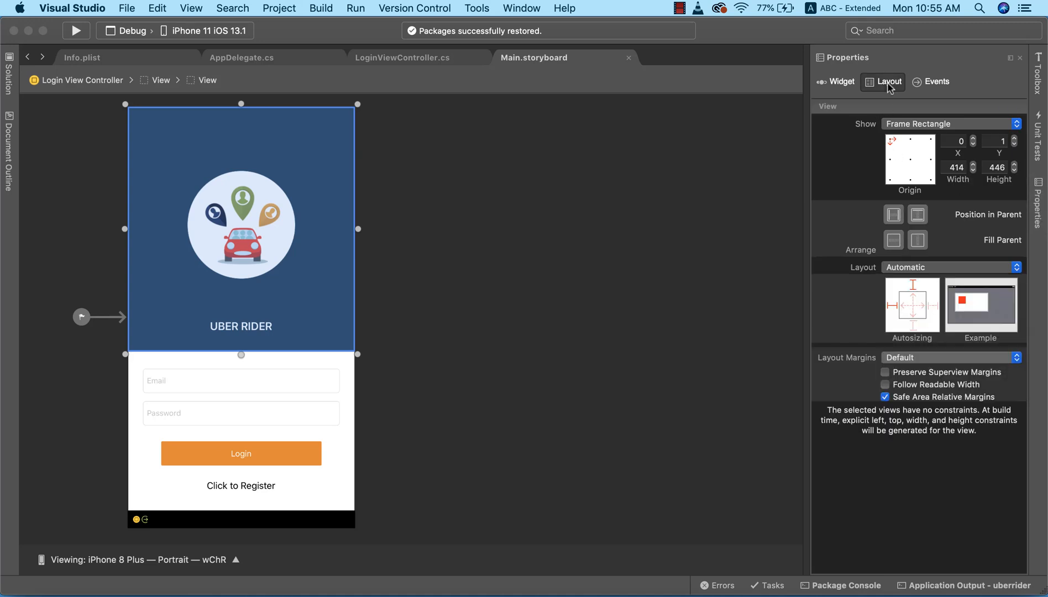
pyautogui.moveTo(860, 217)
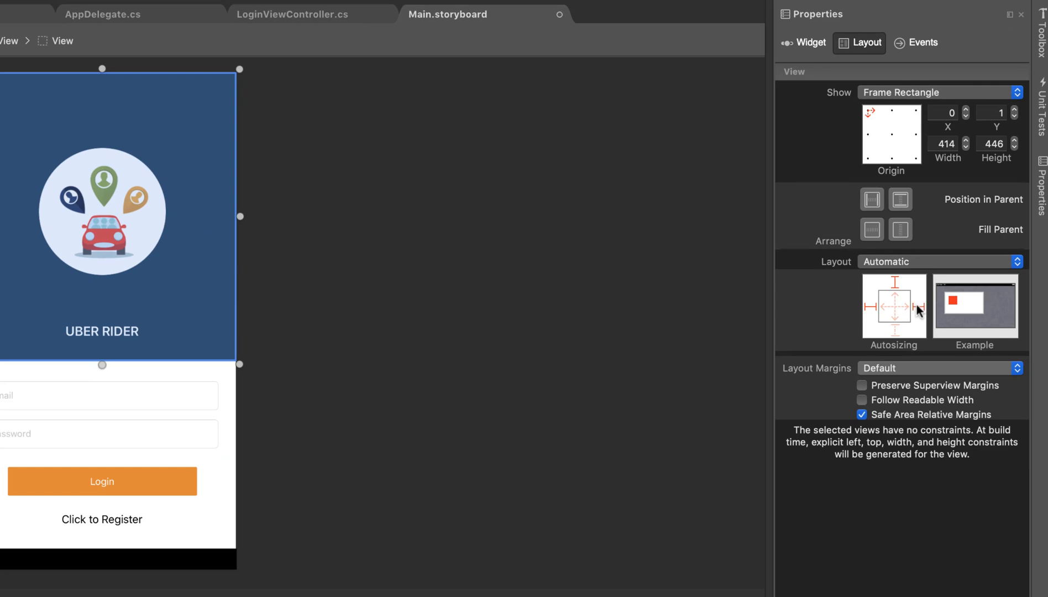
pyautogui.moveTo(921, 311)
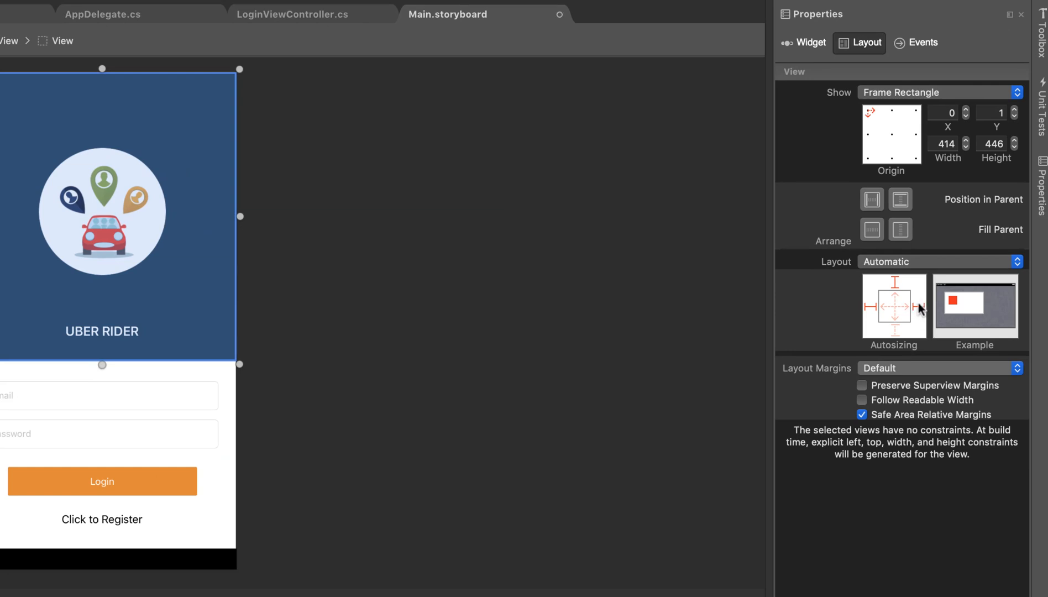
pyautogui.moveTo(922, 309)
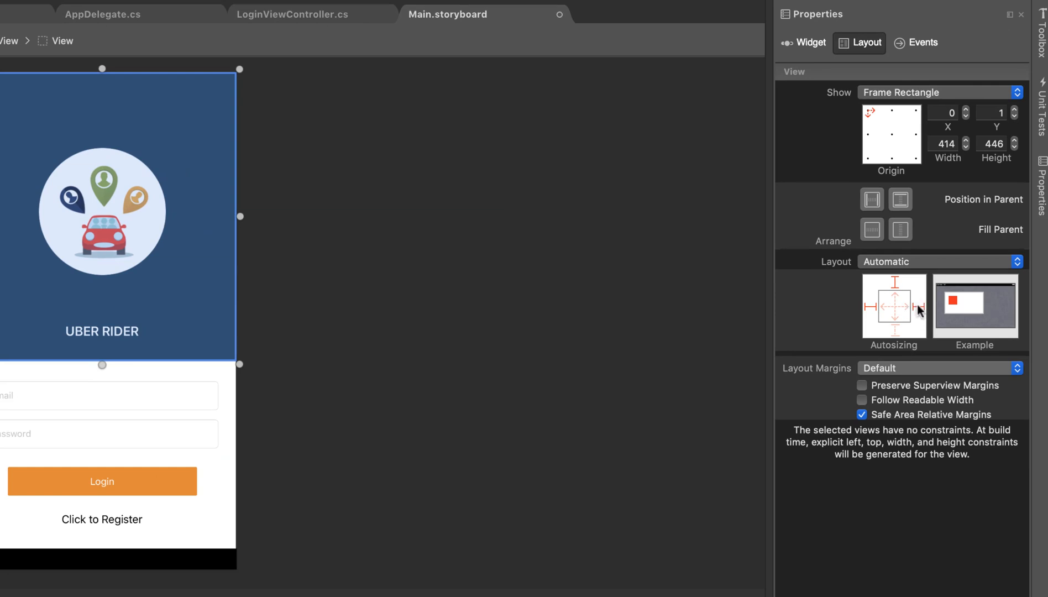
pyautogui.click(911, 306)
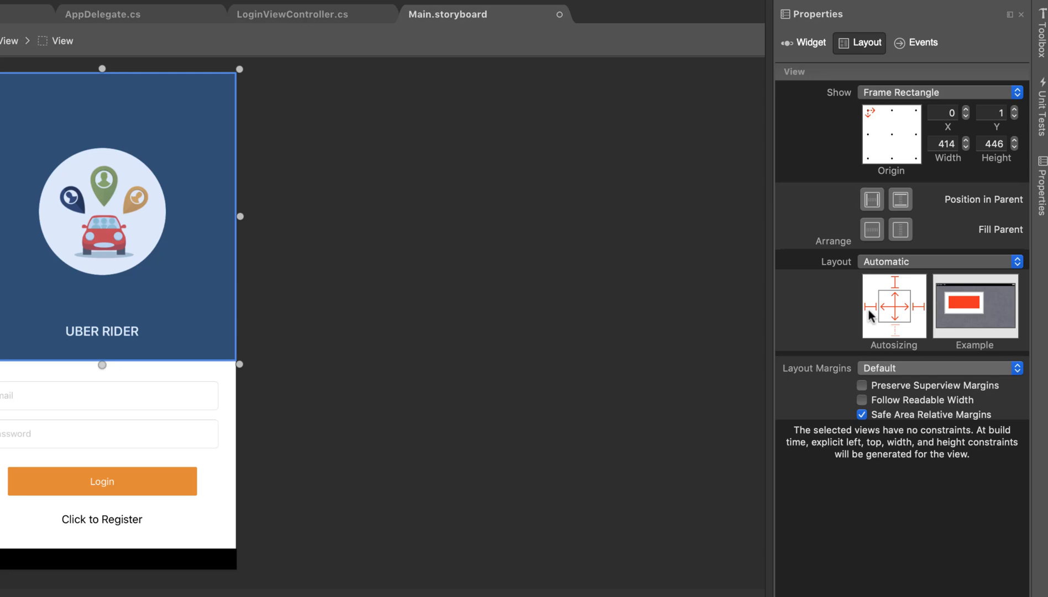
pyautogui.moveTo(927, 300)
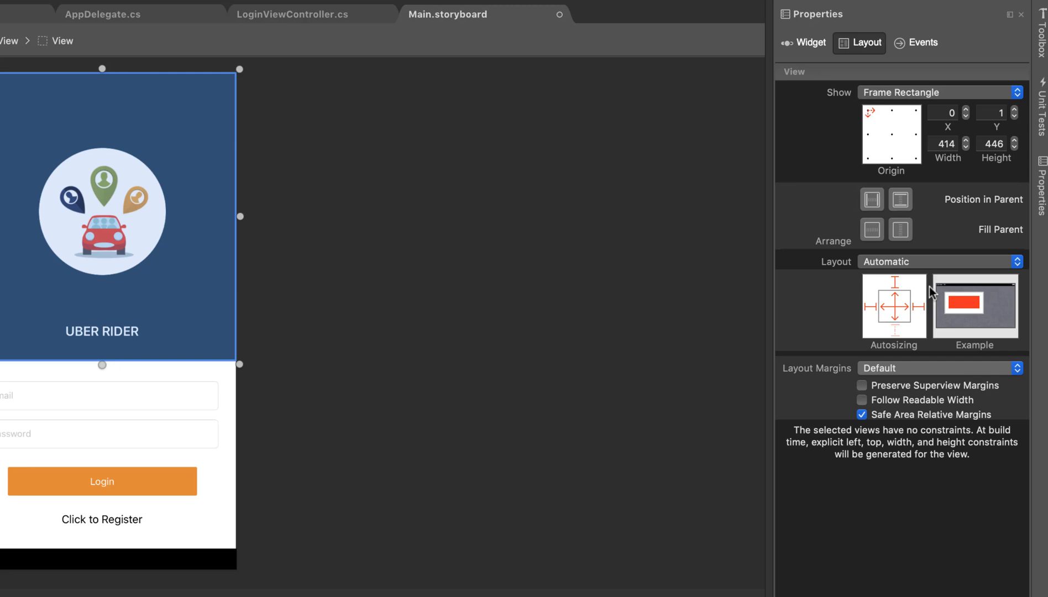
pyautogui.moveTo(892, 298)
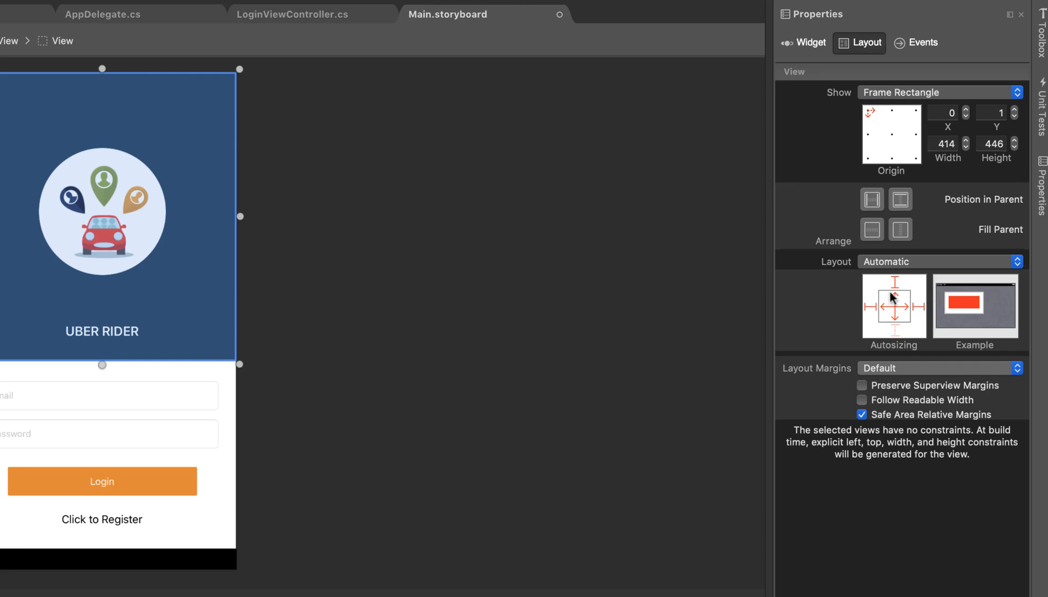
pyautogui.moveTo(920, 309)
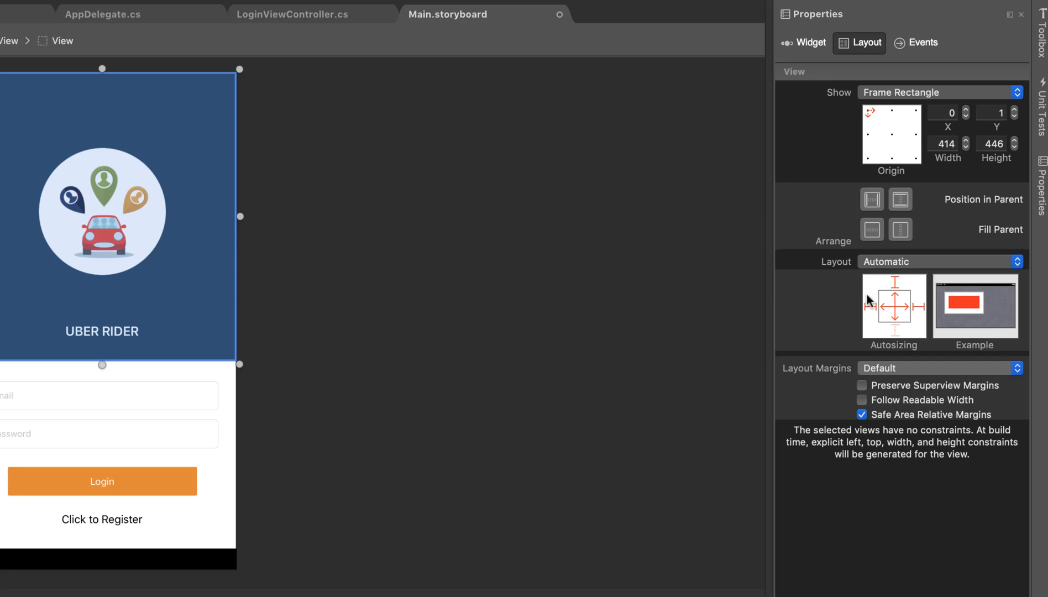
pyautogui.moveTo(894, 292)
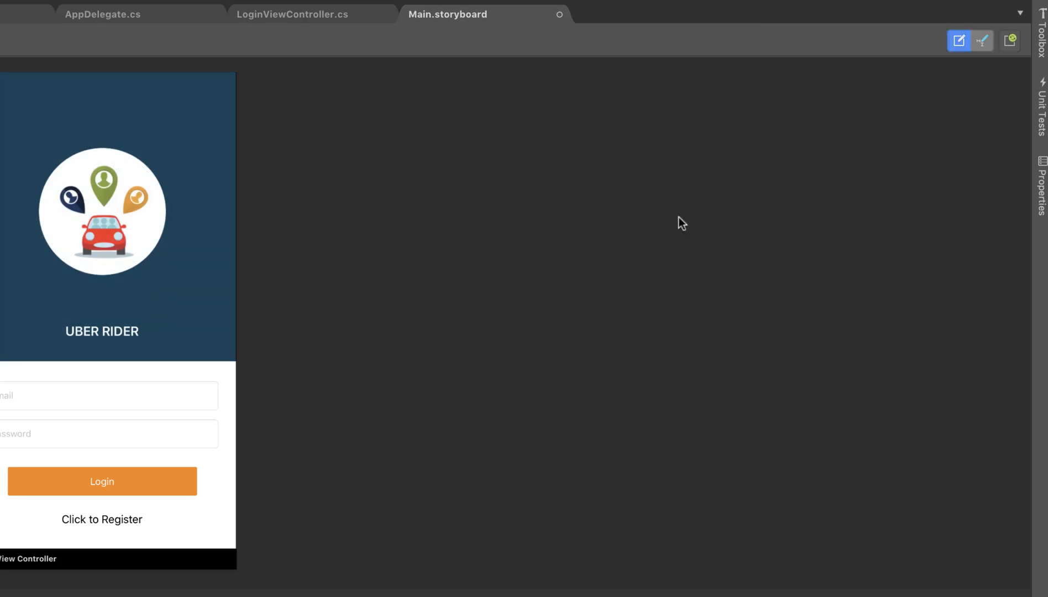
pyautogui.click(102, 212)
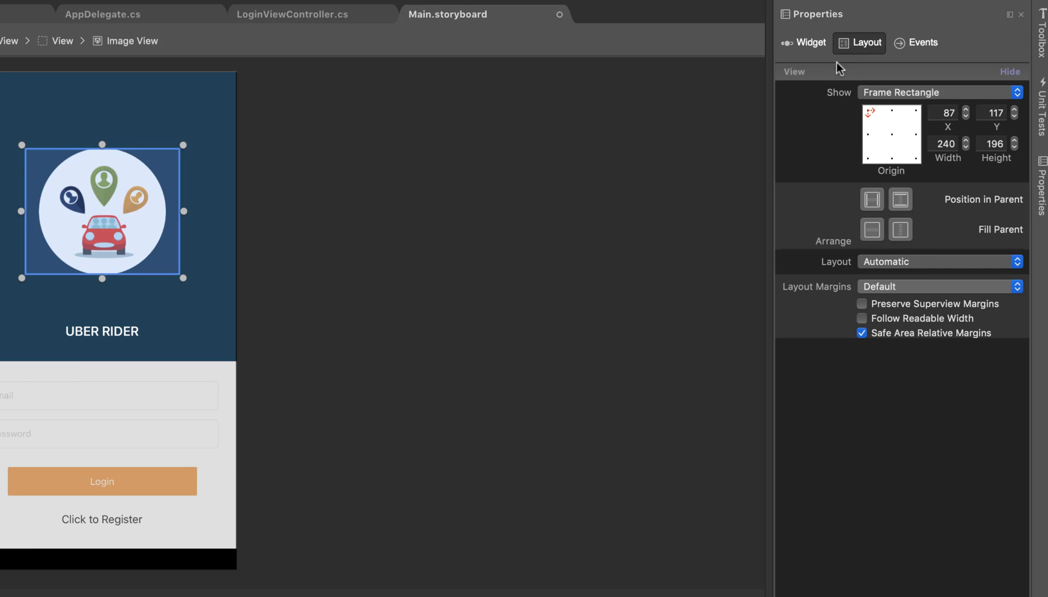
pyautogui.click(865, 43)
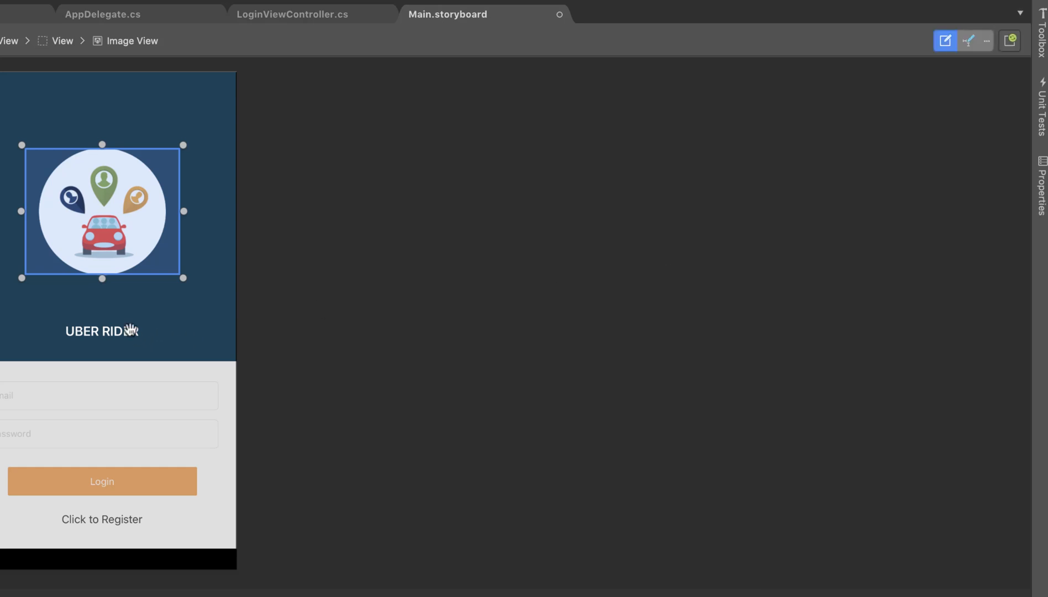
pyautogui.click(101, 331)
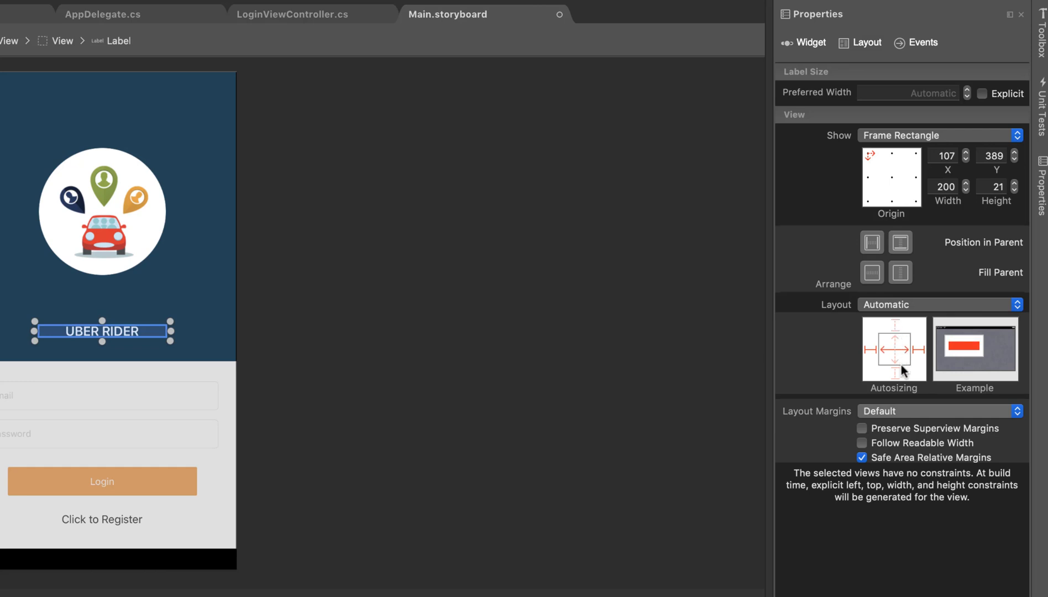
pyautogui.moveTo(894, 357)
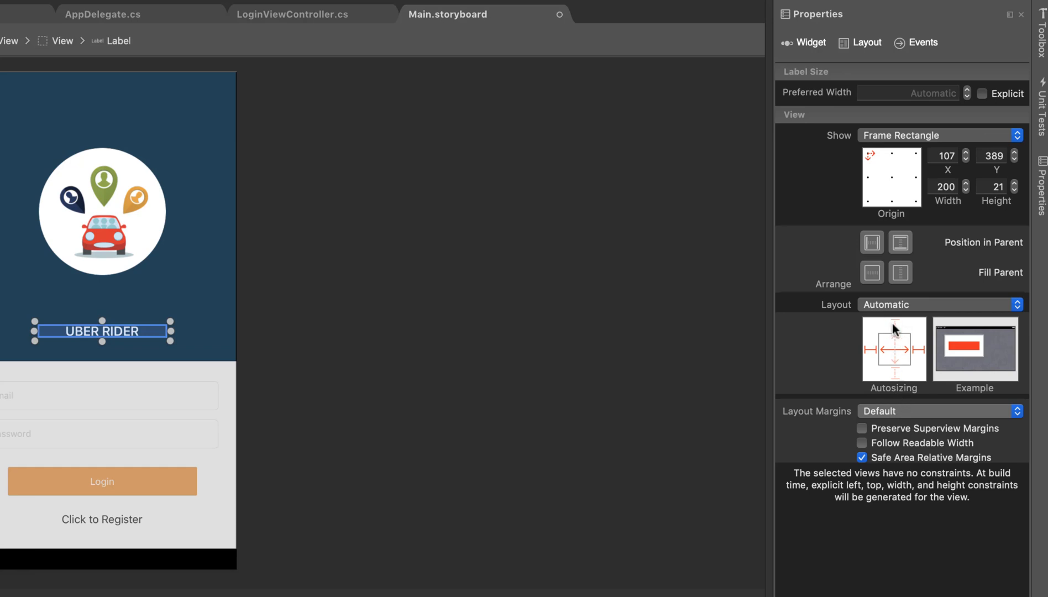
pyautogui.moveTo(922, 361)
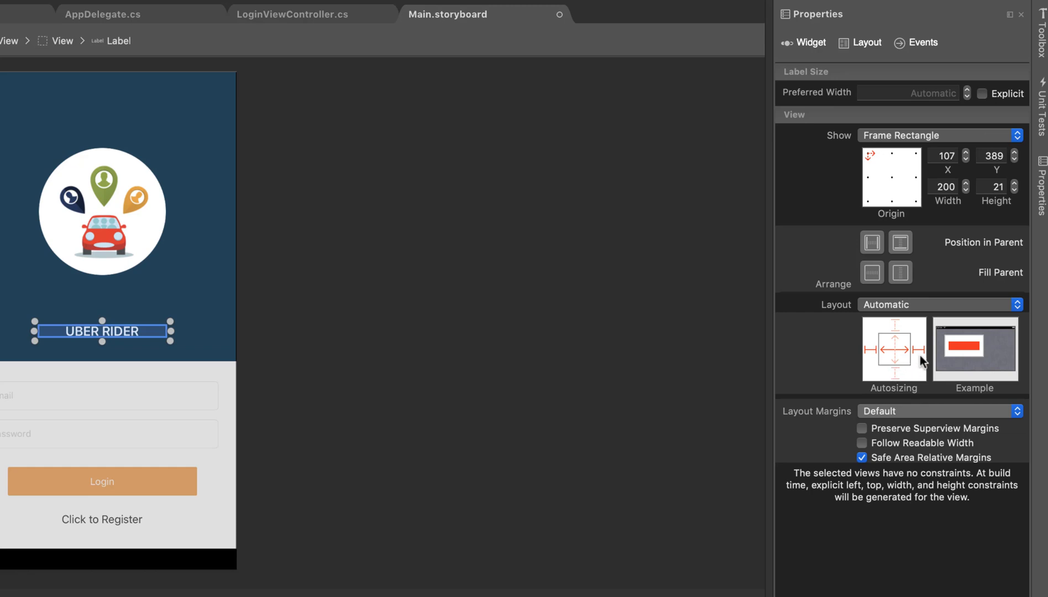
pyautogui.moveTo(894, 333)
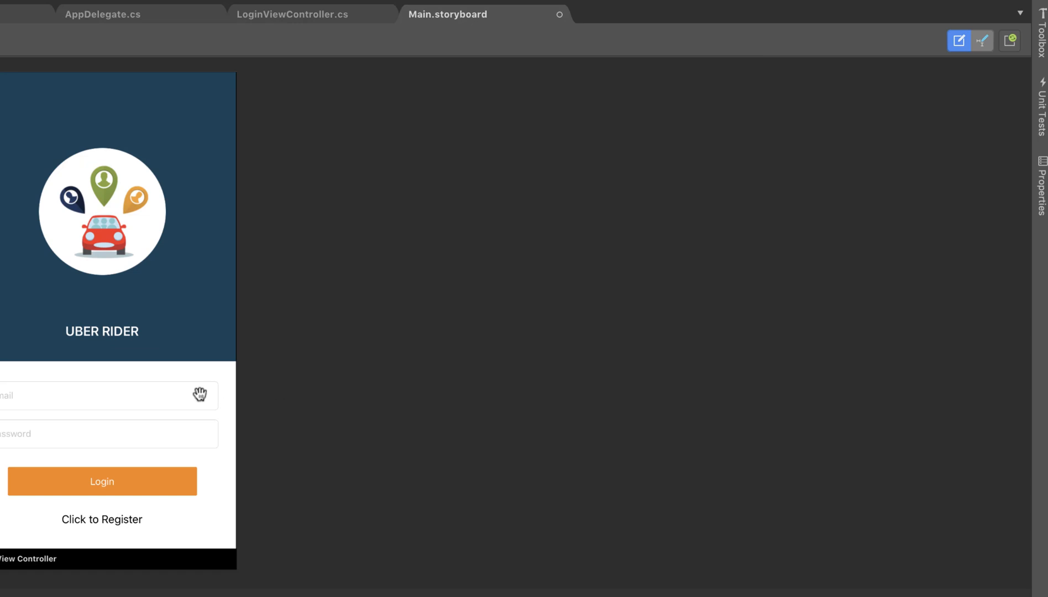
# Give the Email field top, left and right struts with a width spring, then select the Password field.
pyautogui.click(108, 394)
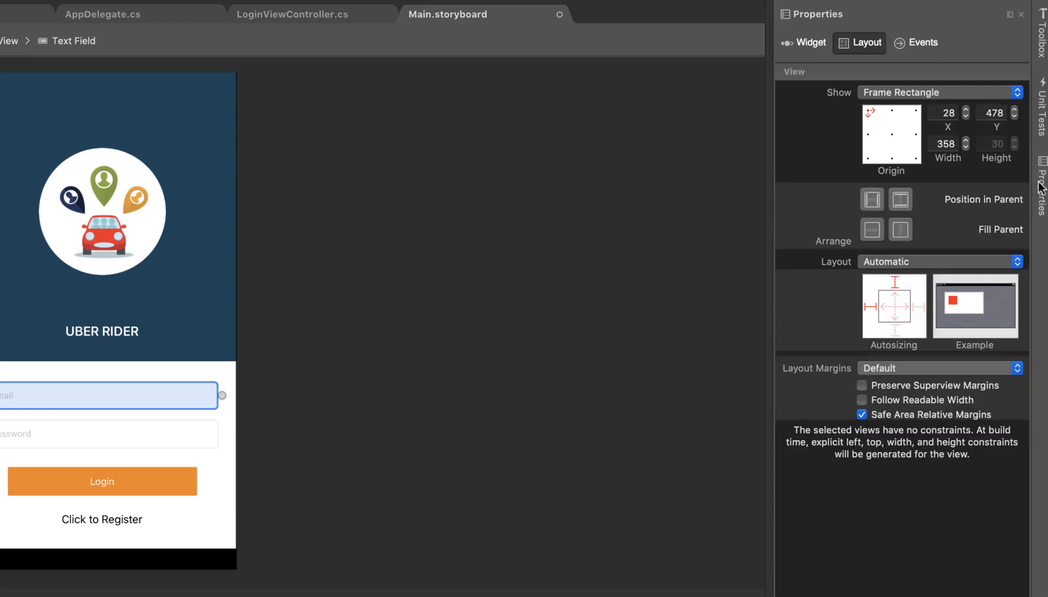
pyautogui.moveTo(894, 287)
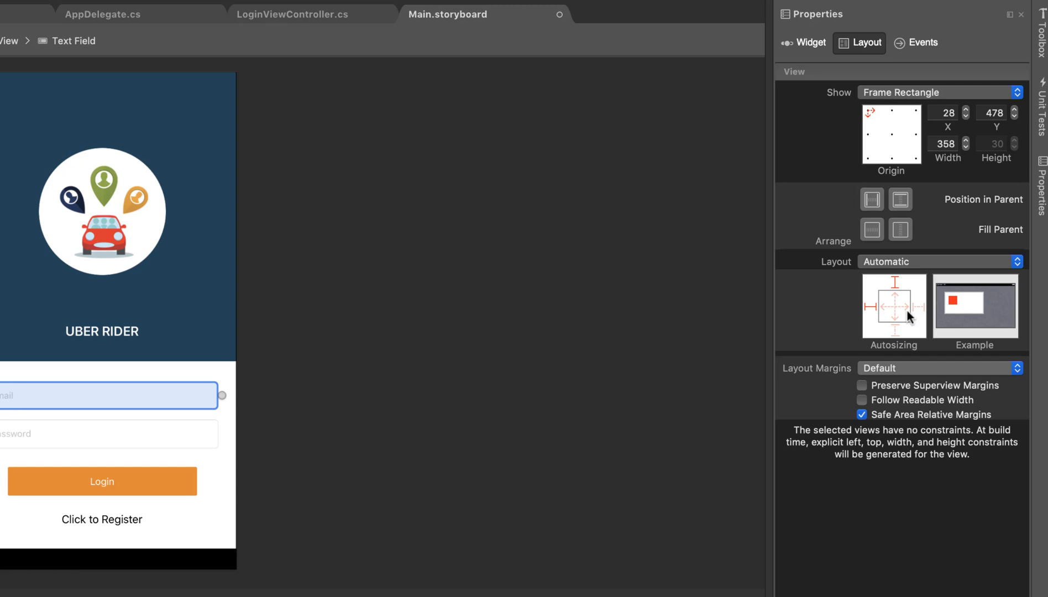
pyautogui.moveTo(903, 316)
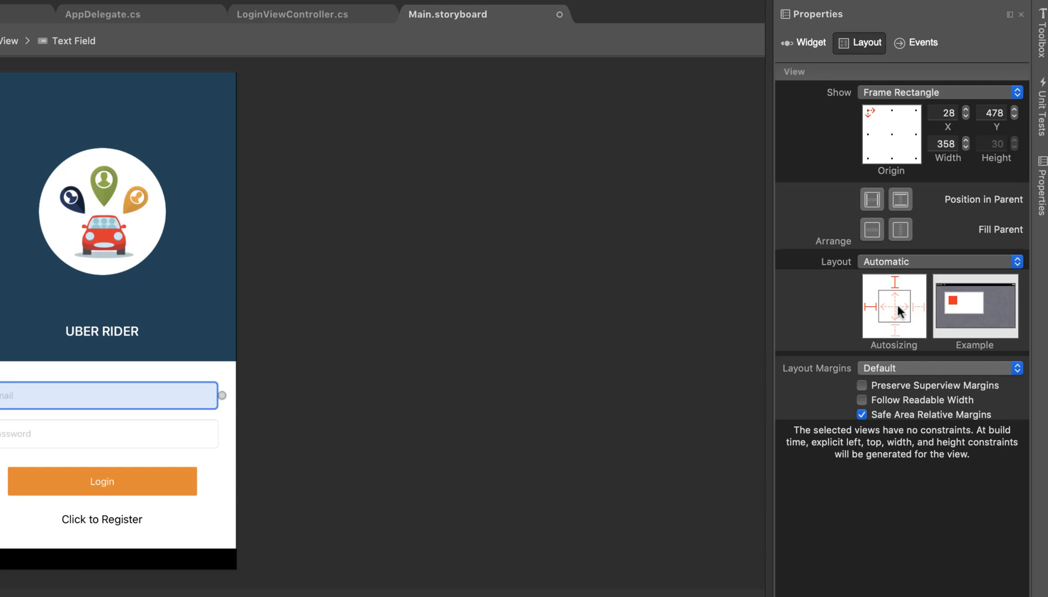
pyautogui.moveTo(898, 309)
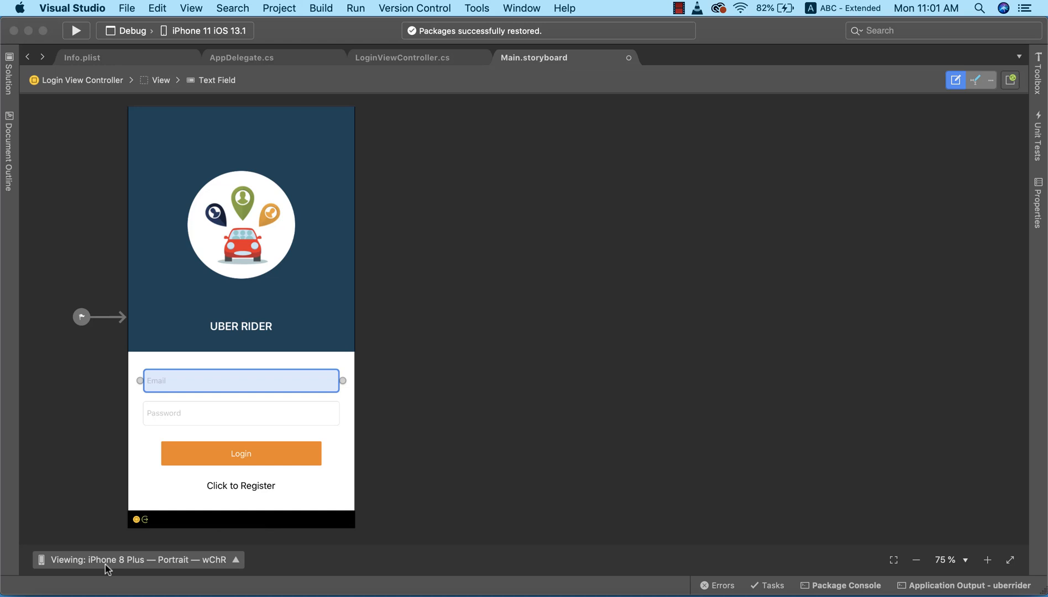
pyautogui.moveTo(1002, 214)
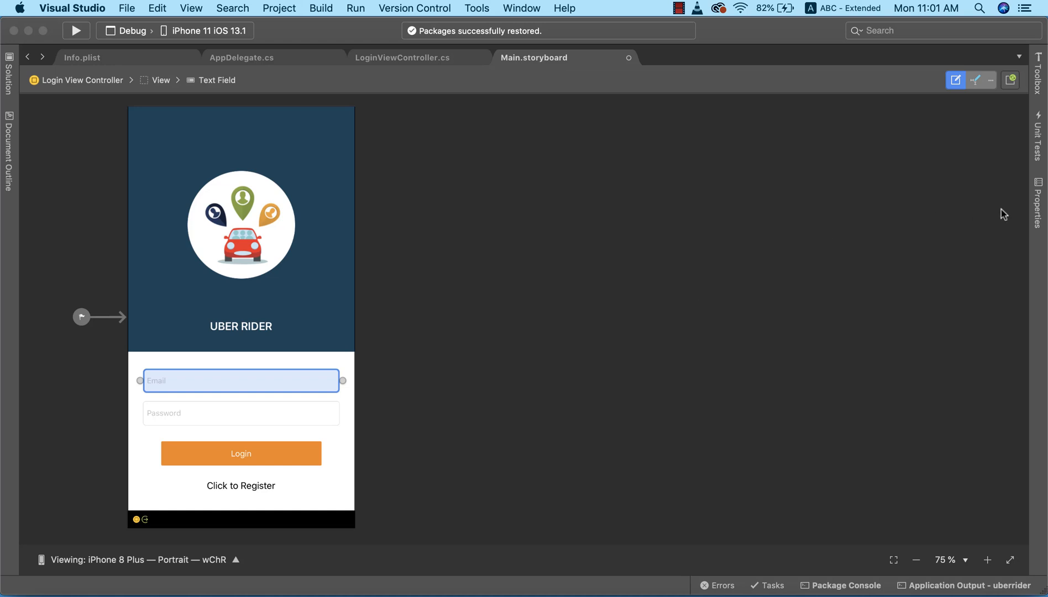
pyautogui.click(1008, 80)
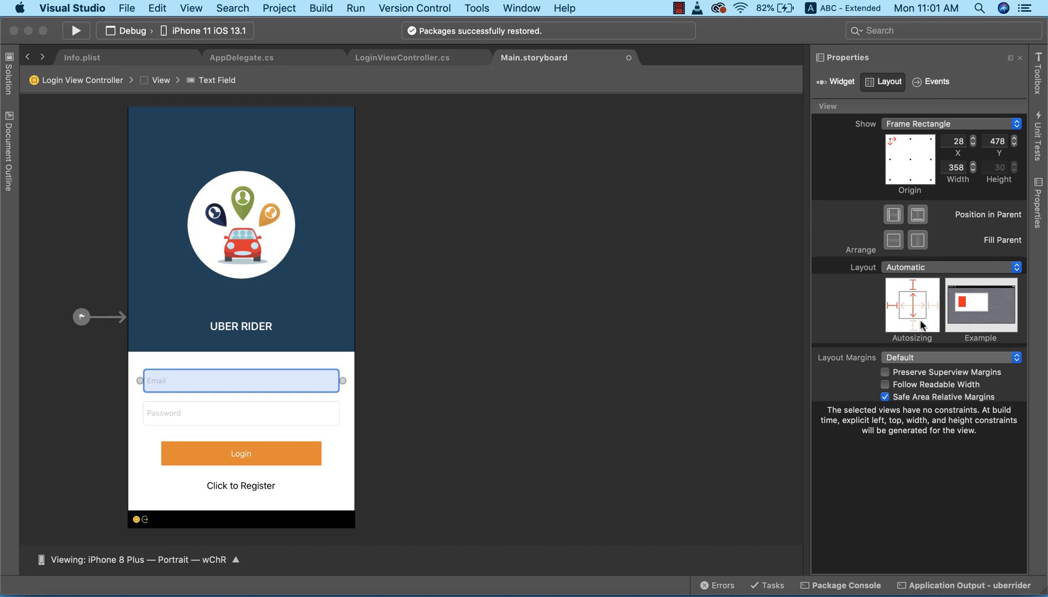
pyautogui.moveTo(922, 323)
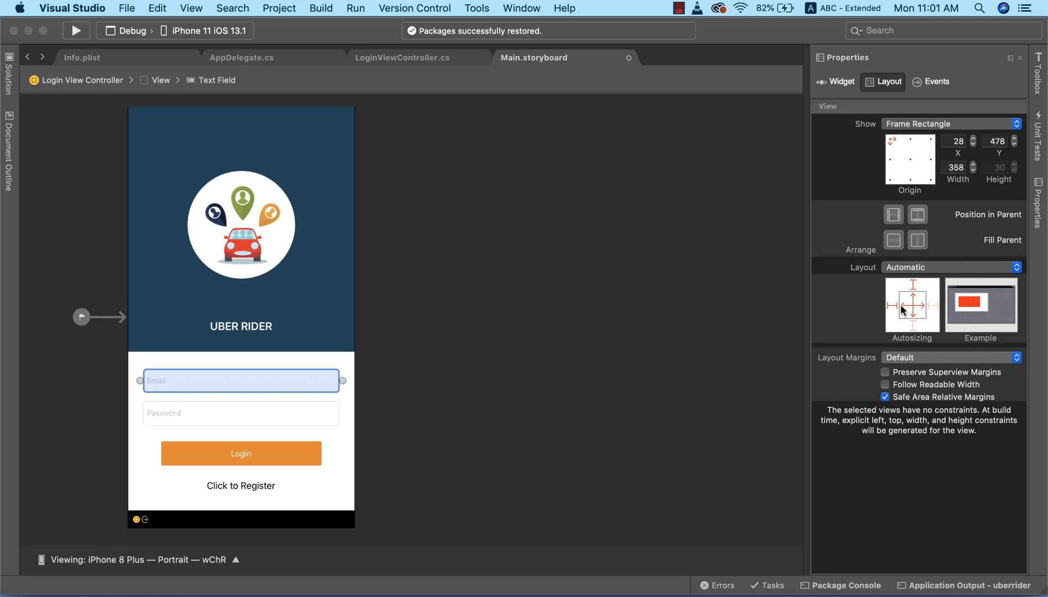
pyautogui.moveTo(919, 298)
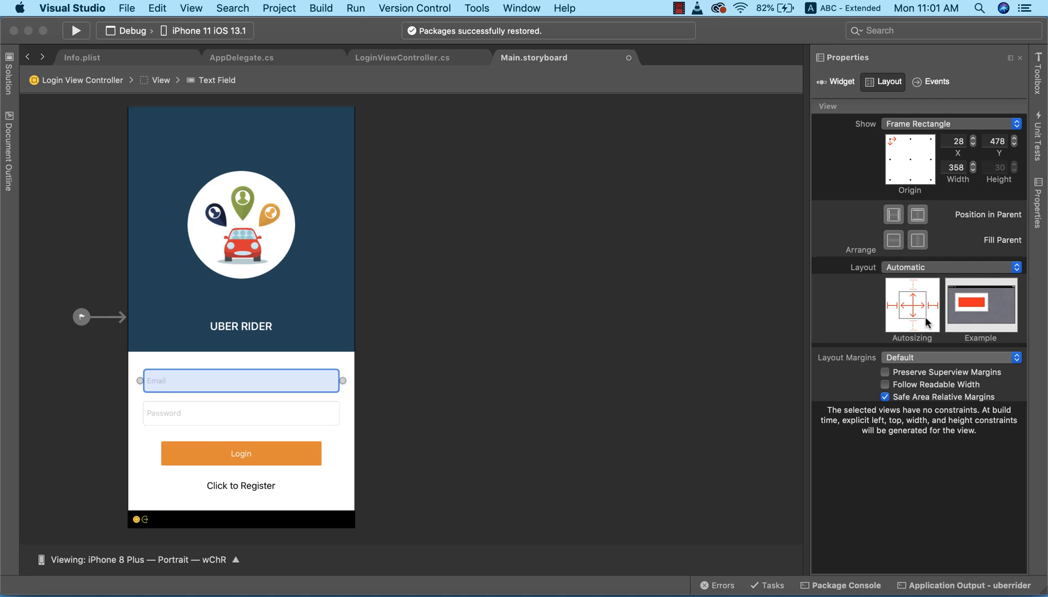
pyautogui.moveTo(634, 415)
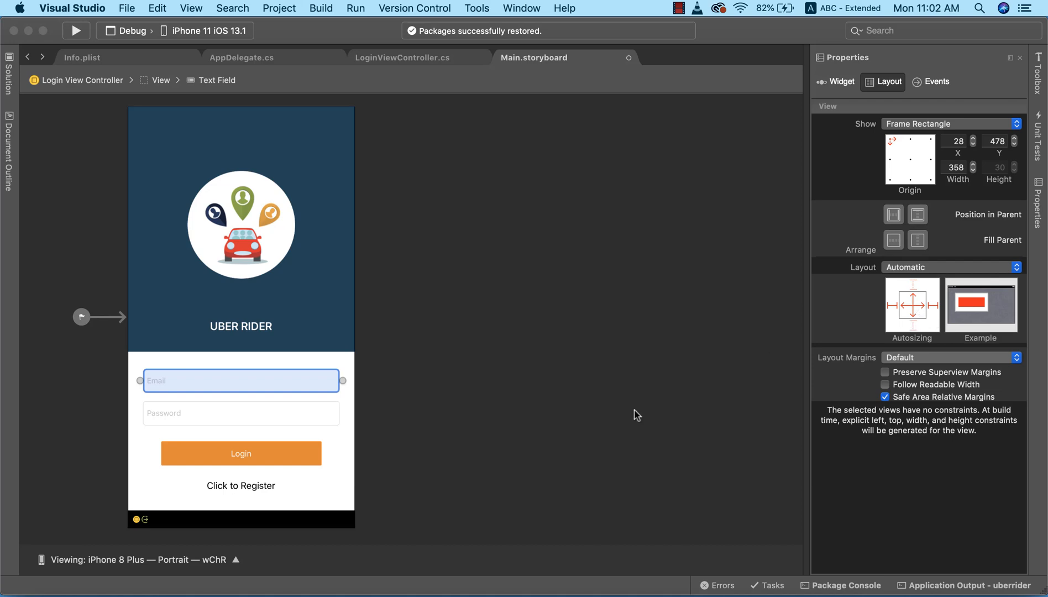
pyautogui.click(241, 413)
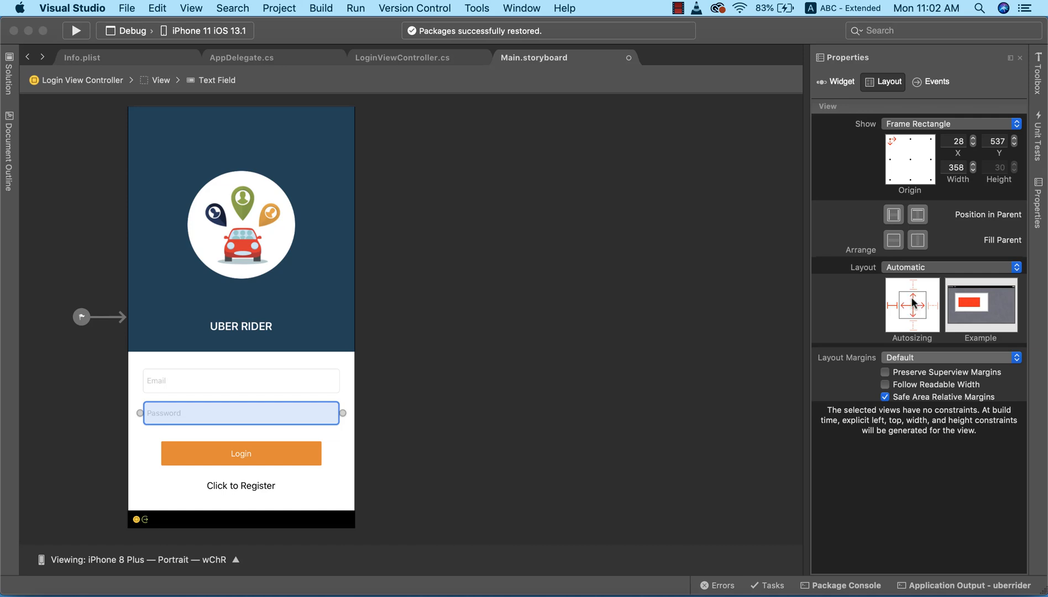
pyautogui.moveTo(932, 307)
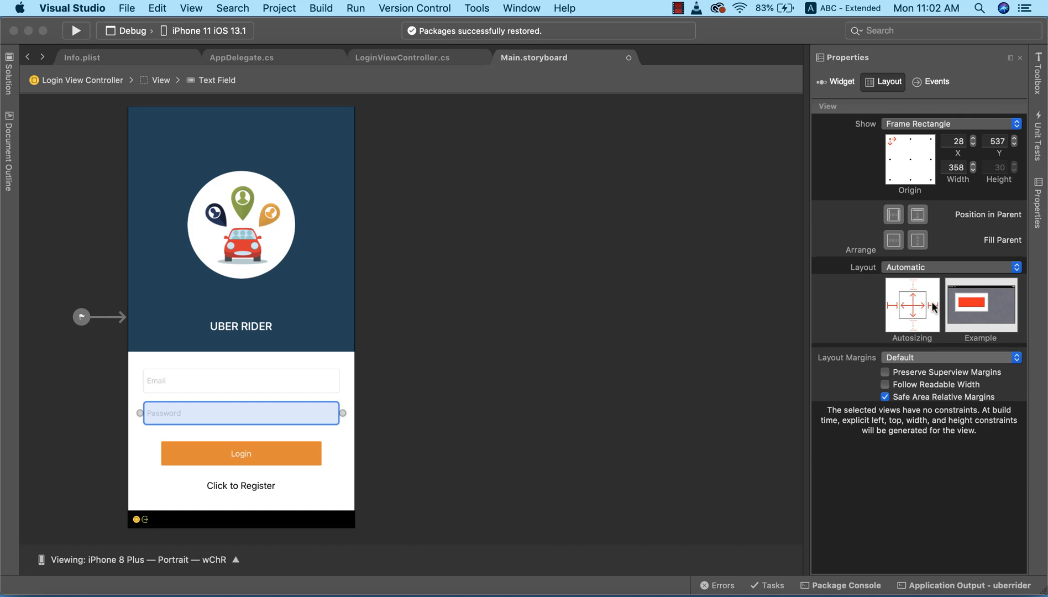
# Give the Password field left, right and top struts with a width spring, then select the Login button.
pyautogui.click(241, 452)
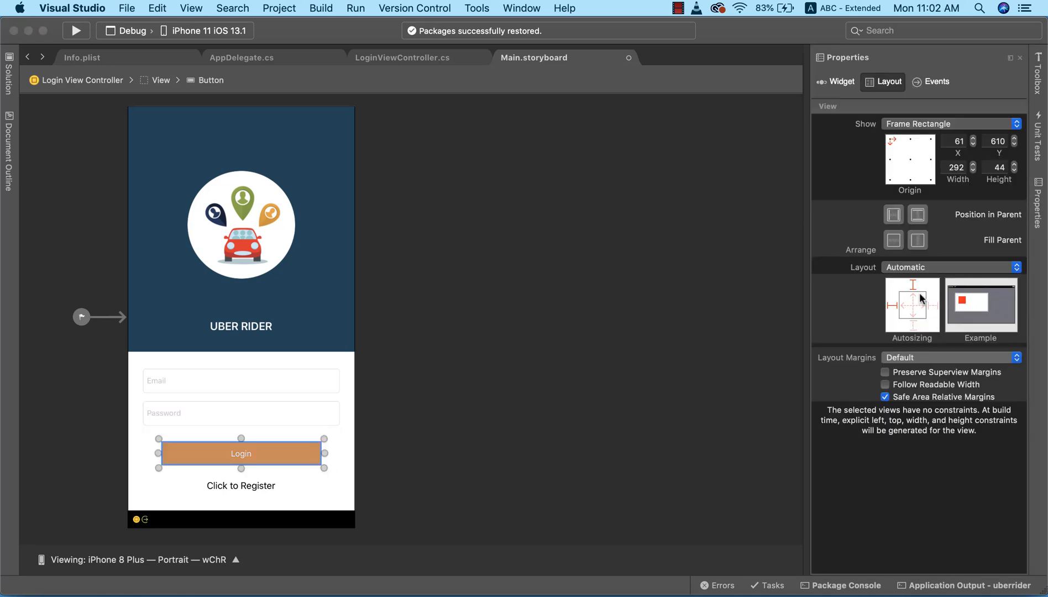
pyautogui.moveTo(920, 309)
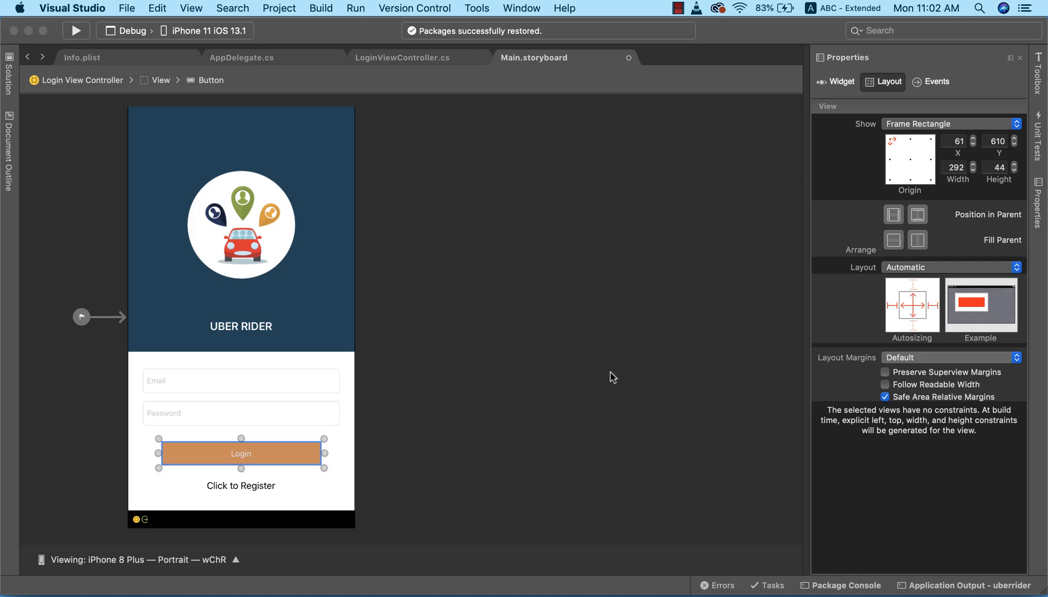
# Deselect the Login button on the storyboard canvas, closing its Properties pad.
pyautogui.click(241, 485)
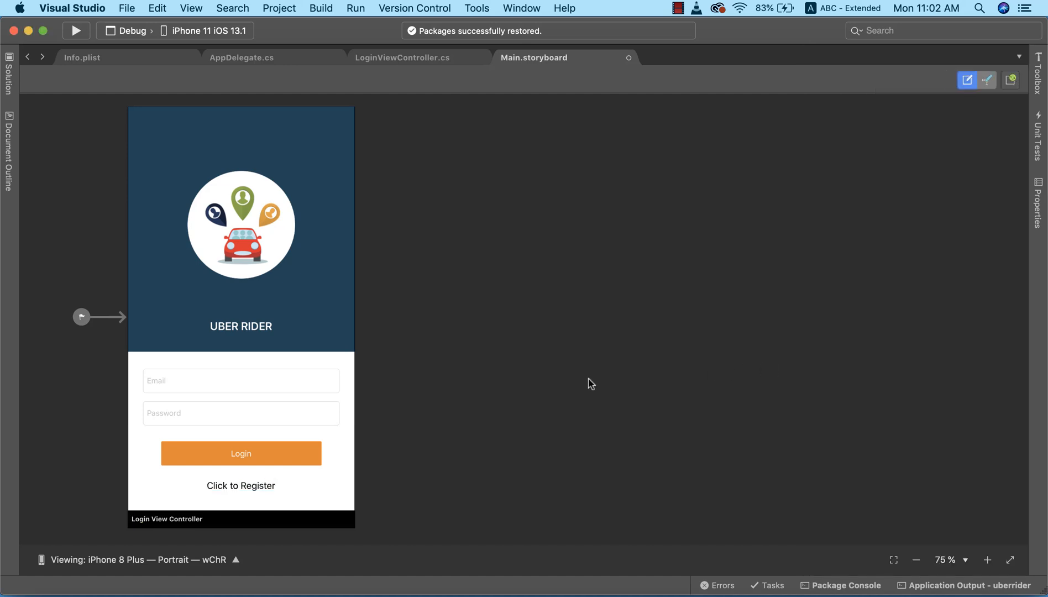
pyautogui.moveTo(517, 338)
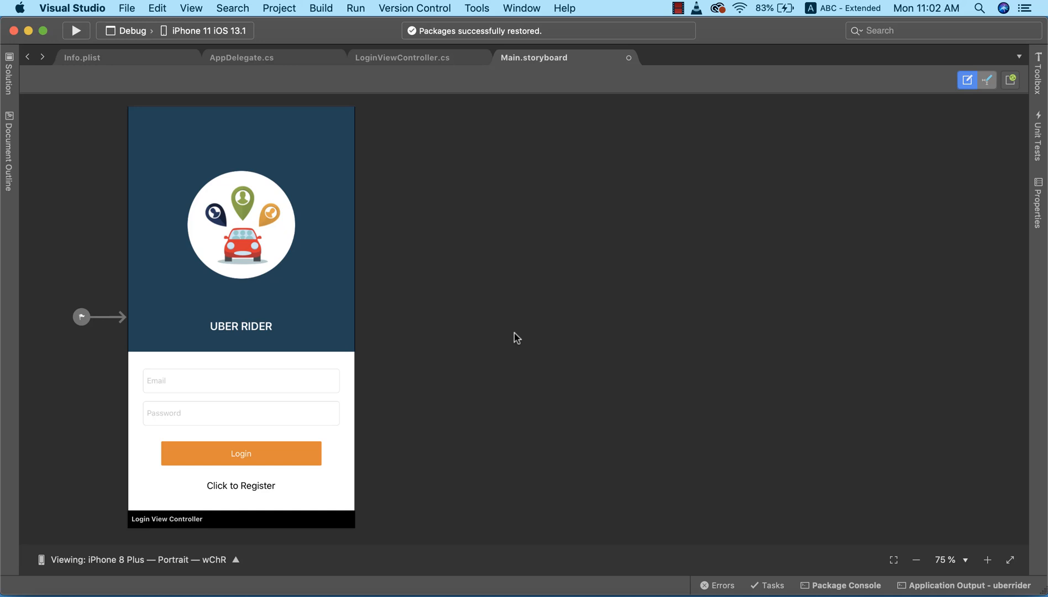
pyautogui.moveTo(304, 186)
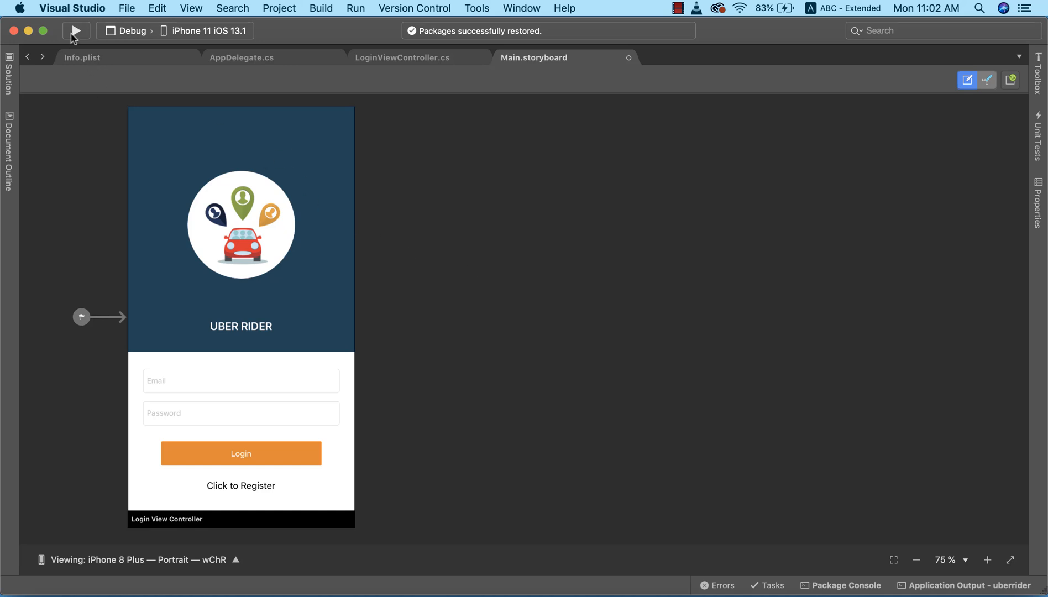
# Build and launch the Uber Rider app in the iPhone 11 iOS 13.1 simulator.
pyautogui.click(76, 30)
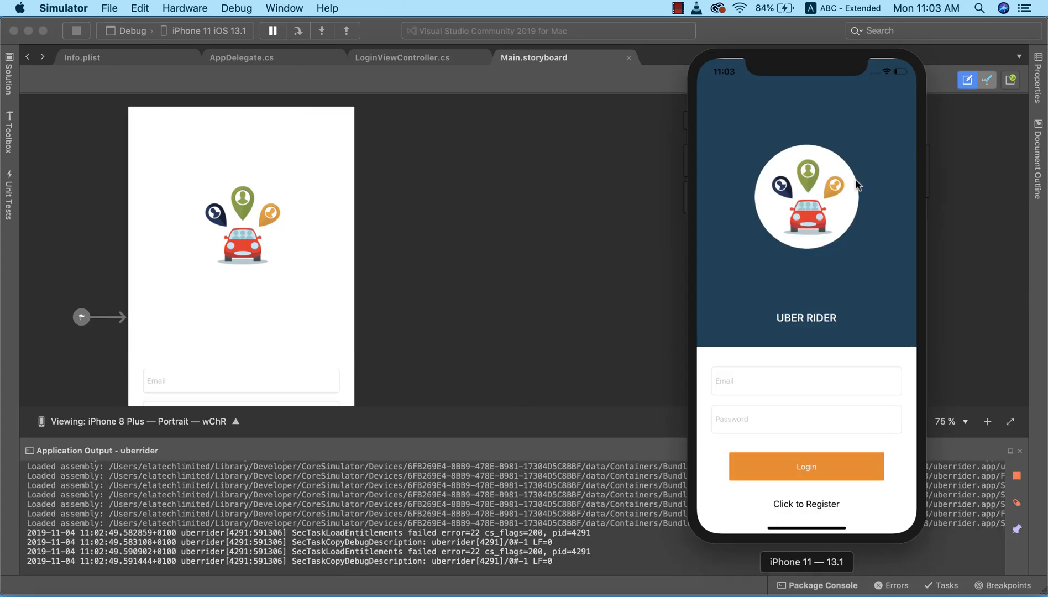
pyautogui.moveTo(777, 283)
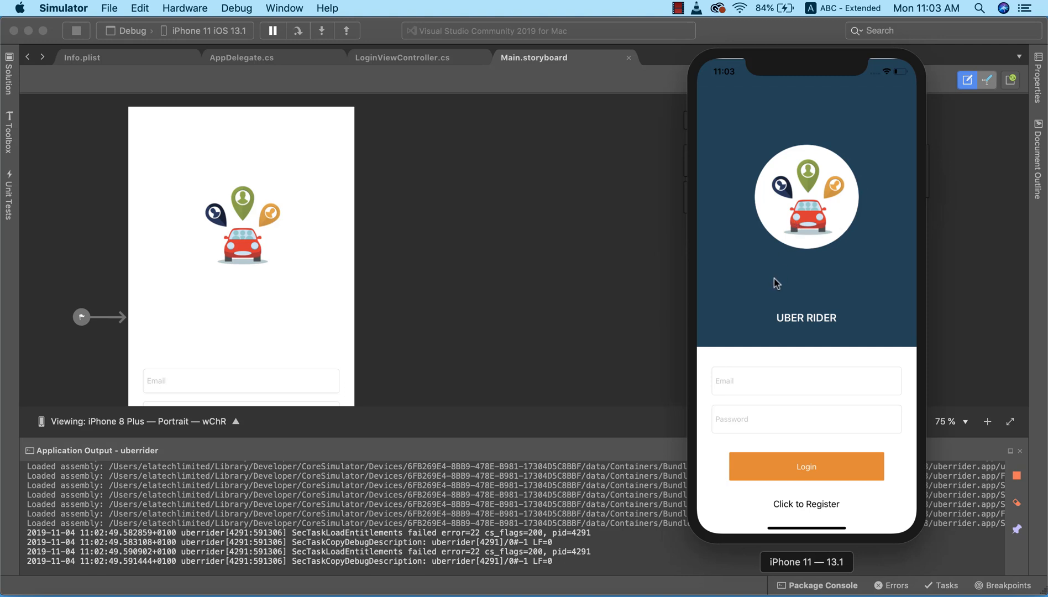
pyautogui.moveTo(833, 318)
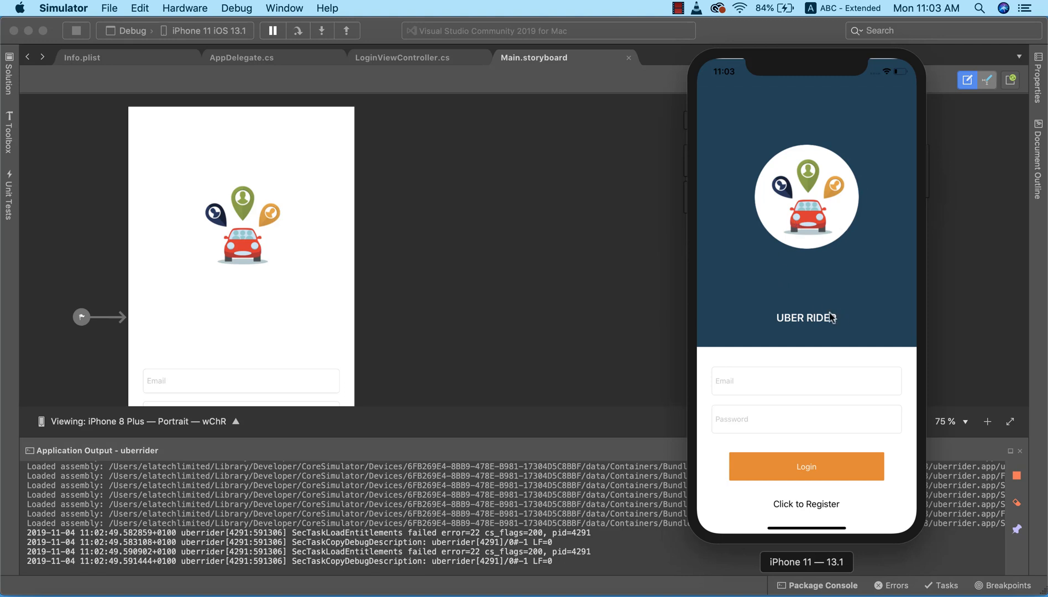
pyautogui.moveTo(829, 292)
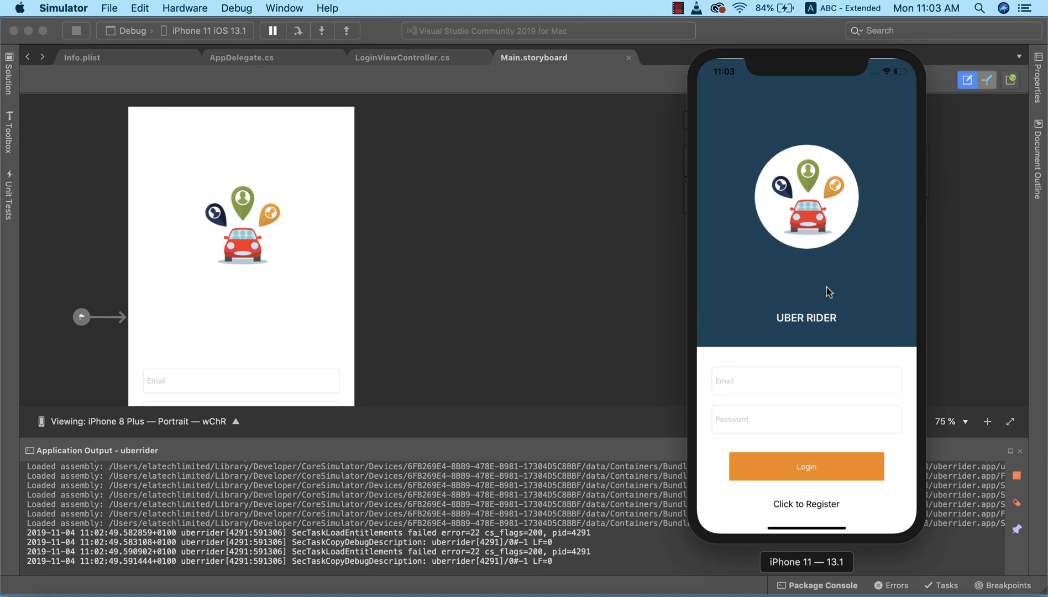
pyautogui.moveTo(734, 94)
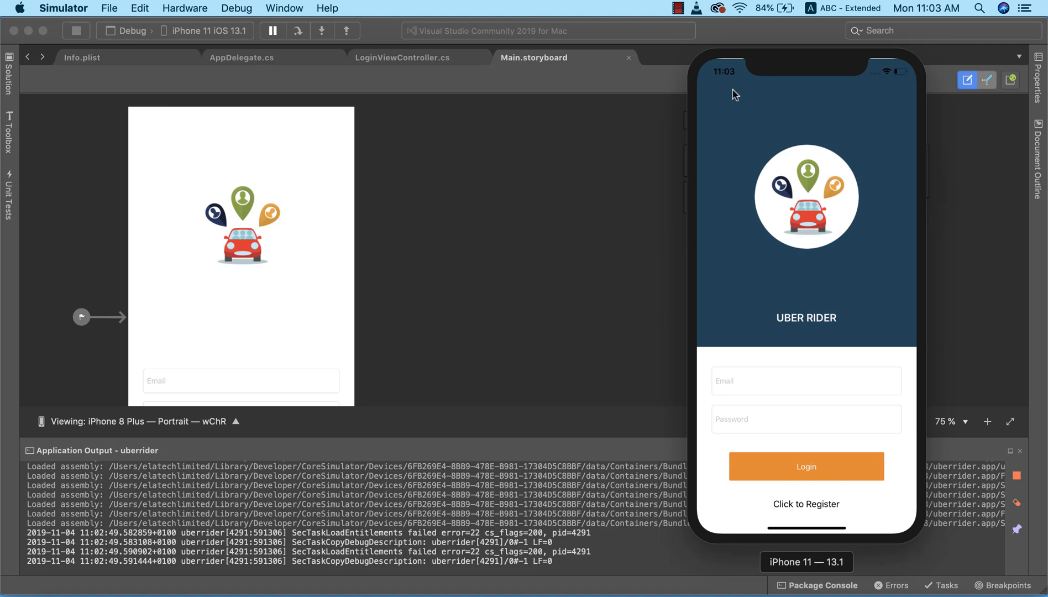
pyautogui.moveTo(737, 65)
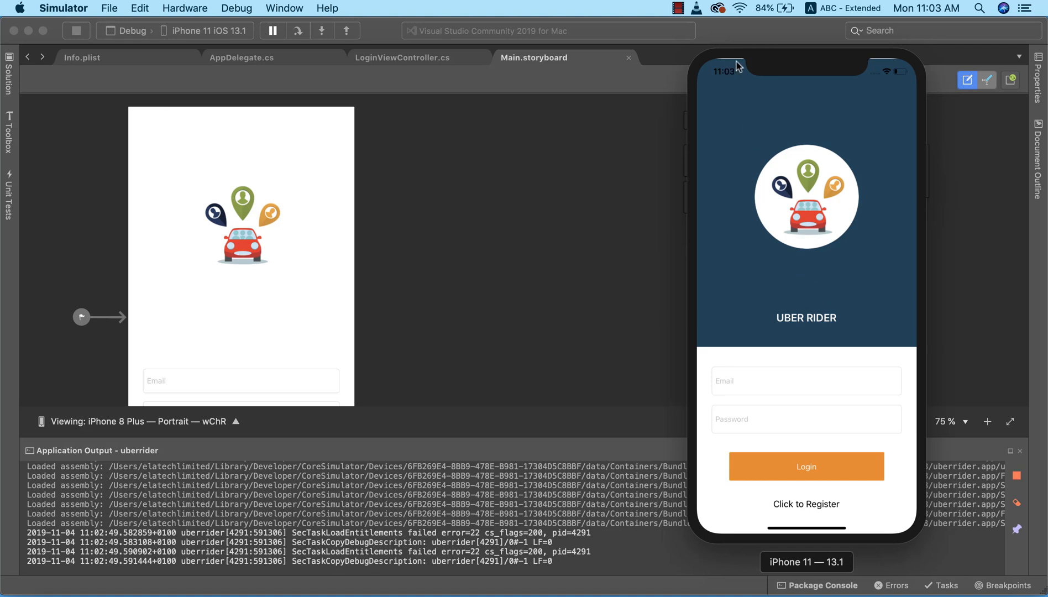
pyautogui.moveTo(748, 50)
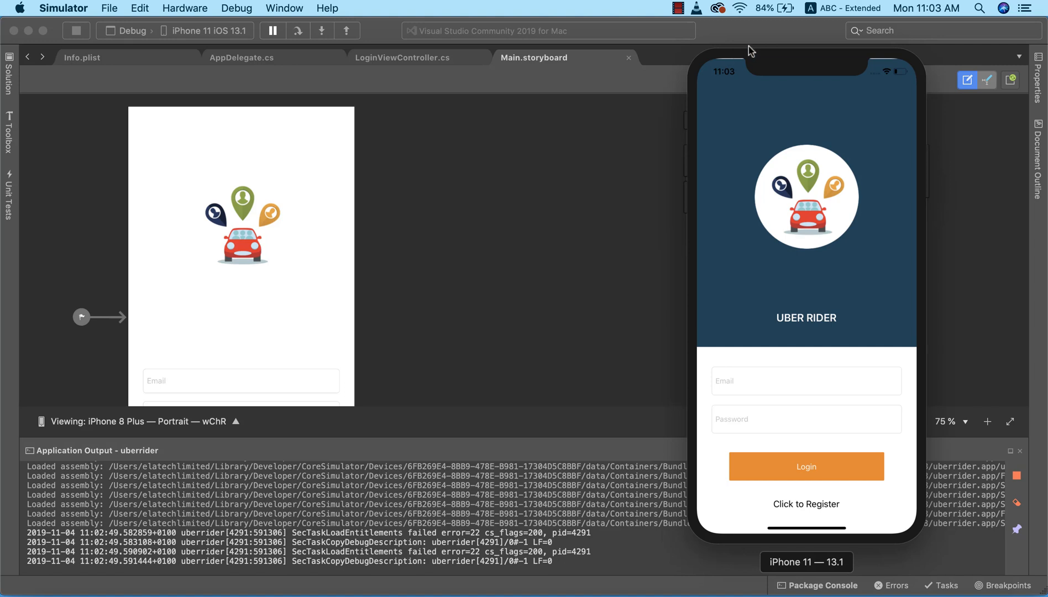
pyautogui.moveTo(566, 266)
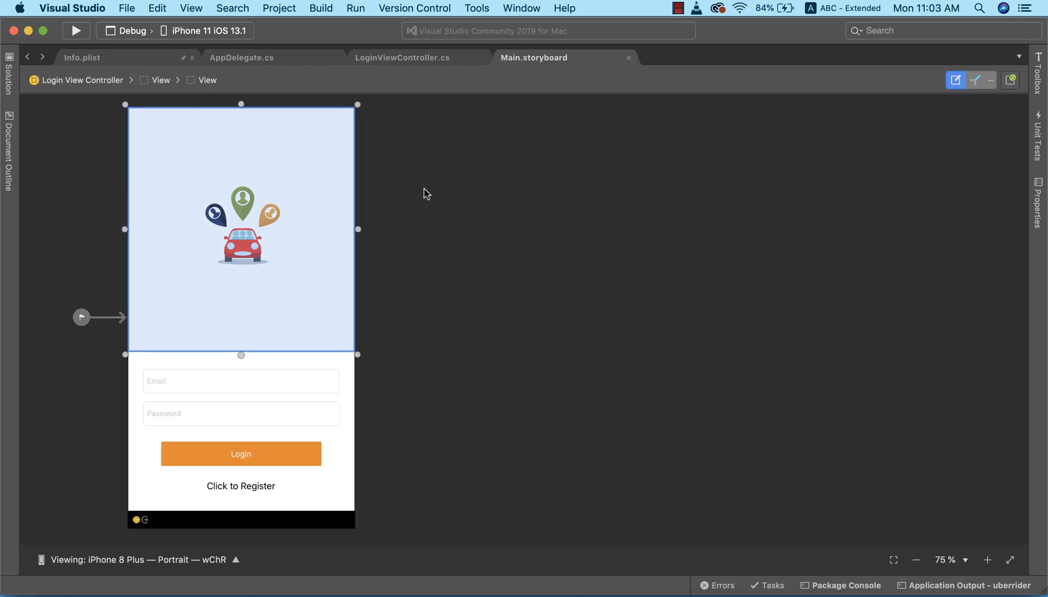
pyautogui.moveTo(365, 195)
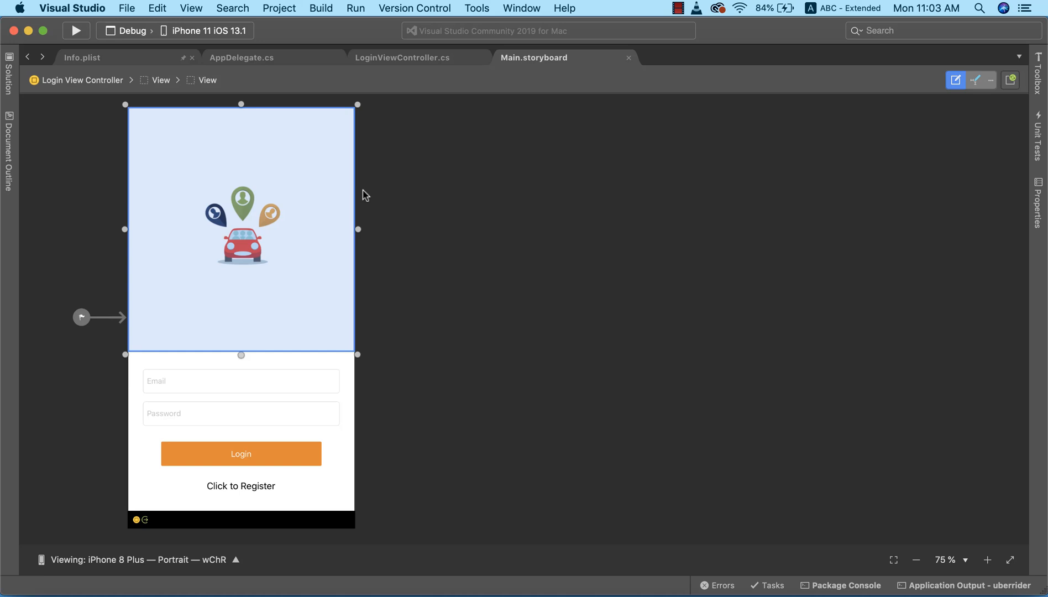
pyautogui.moveTo(327, 174)
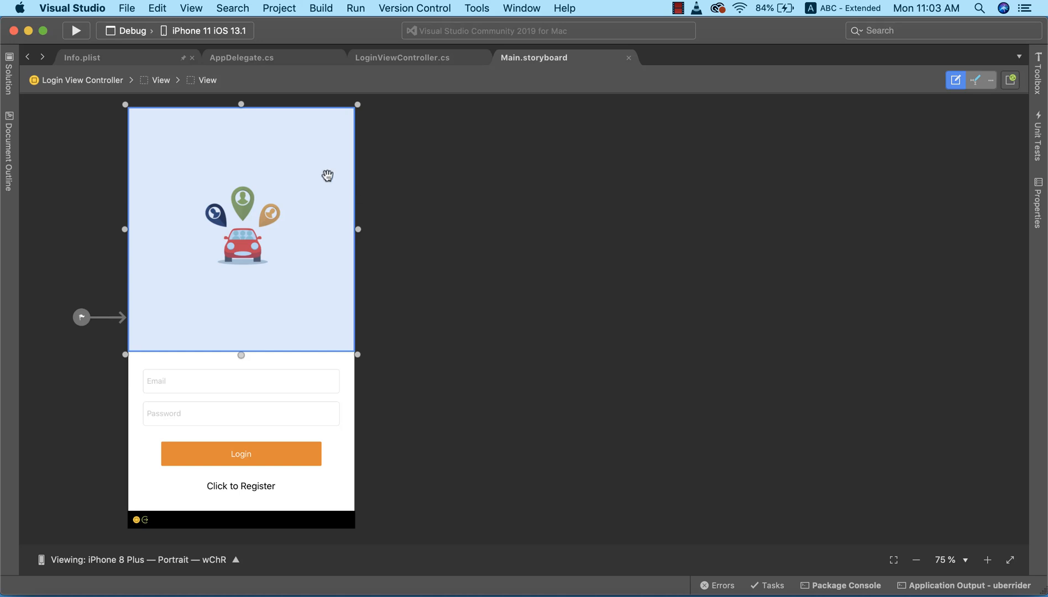
pyautogui.moveTo(248, 113)
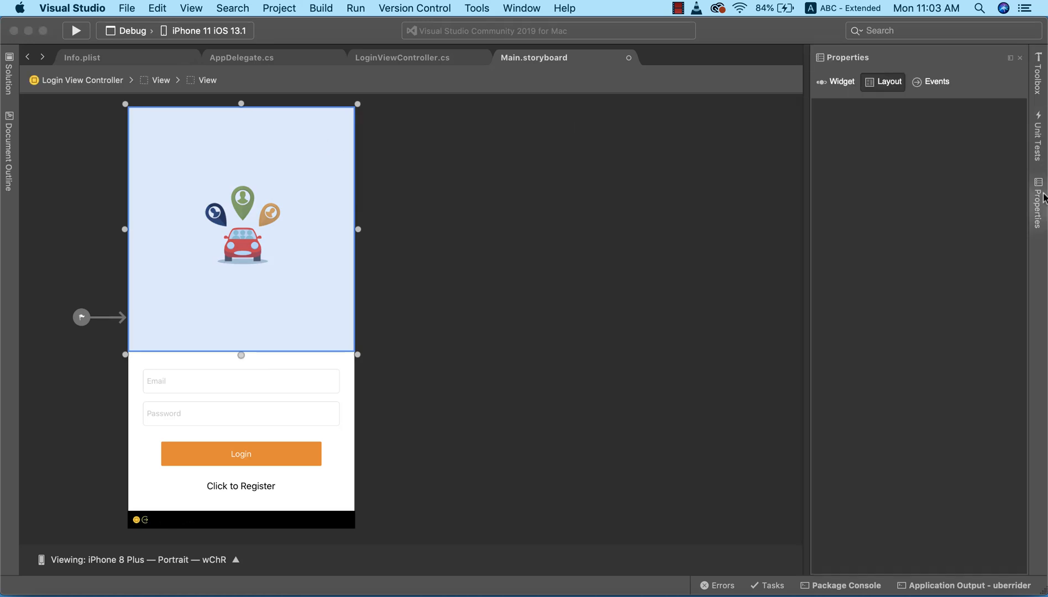
# Set the header view's Background to the named colour colorprimary in the Widget properties.
pyautogui.click(882, 80)
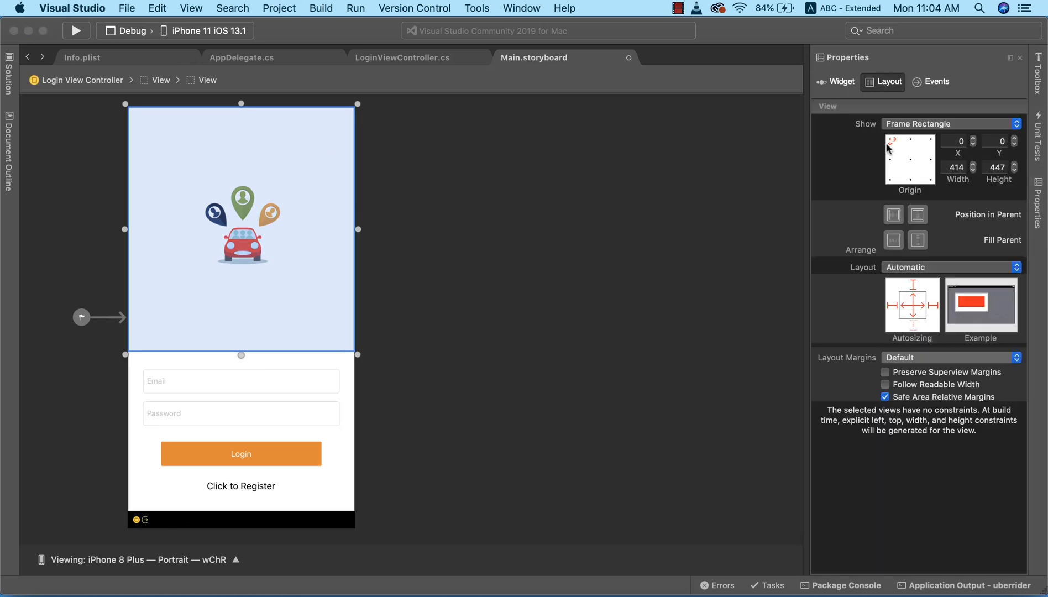
pyautogui.moveTo(1039, 203)
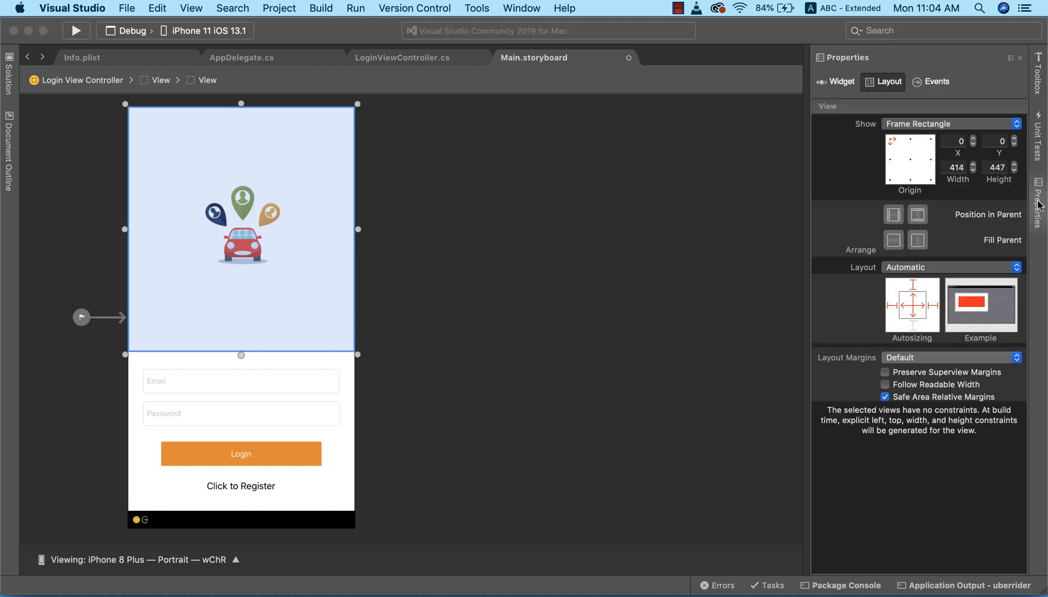
pyautogui.click(836, 81)
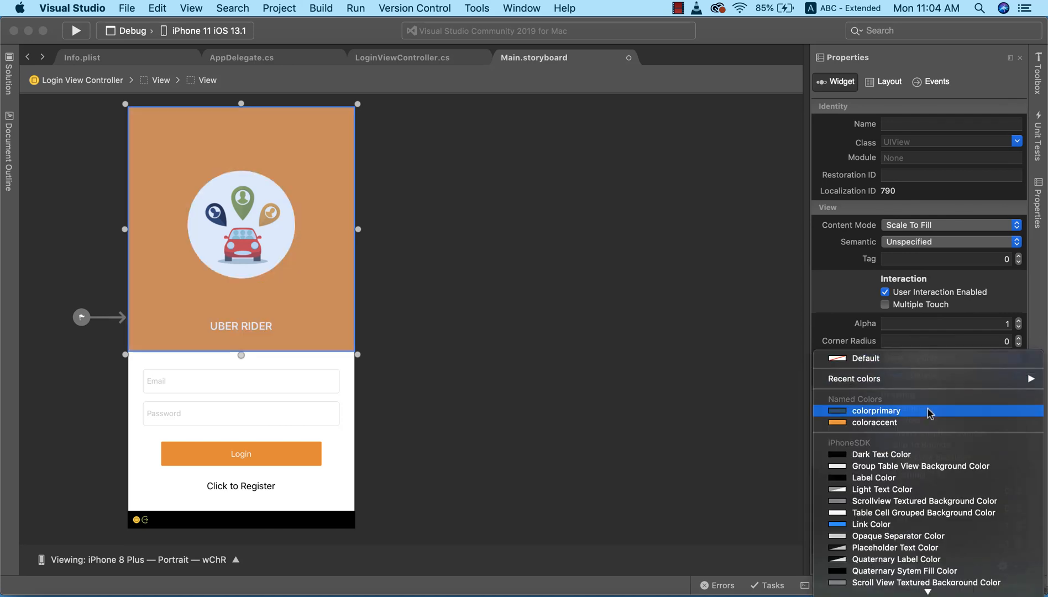
pyautogui.click(877, 410)
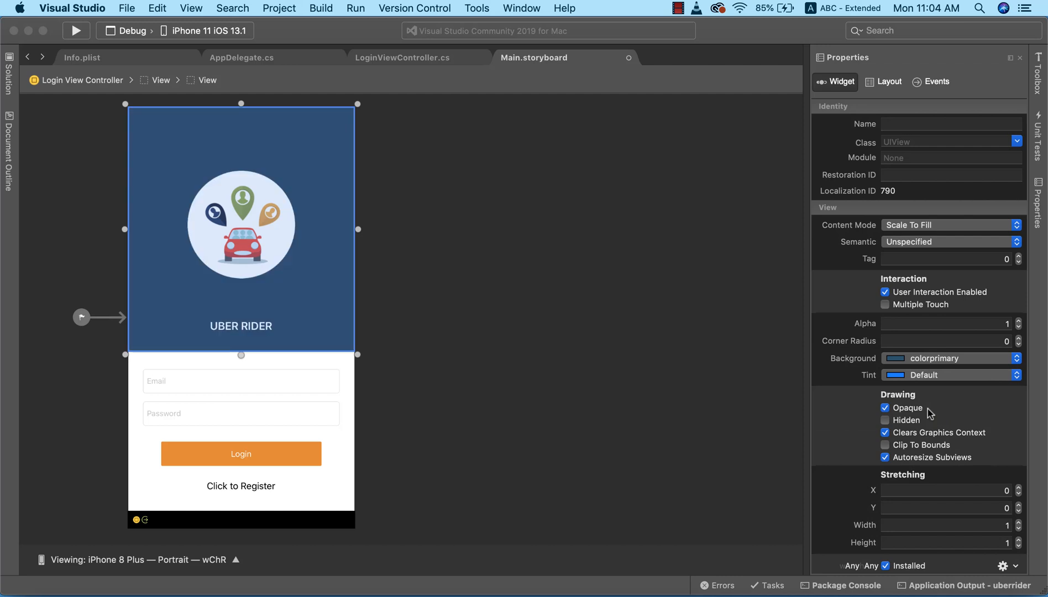
pyautogui.moveTo(900, 369)
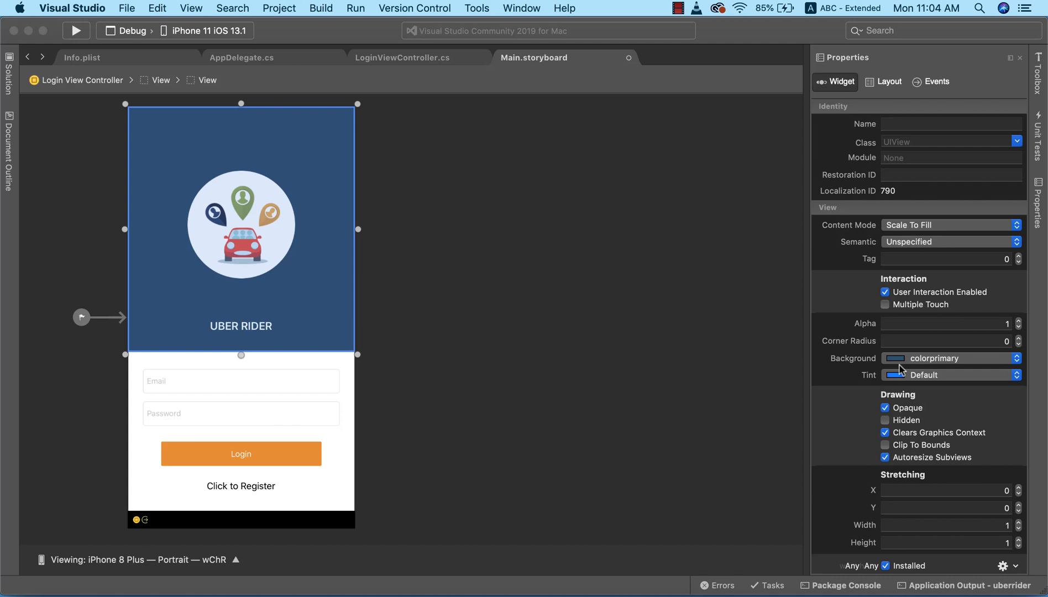
pyautogui.moveTo(924, 356)
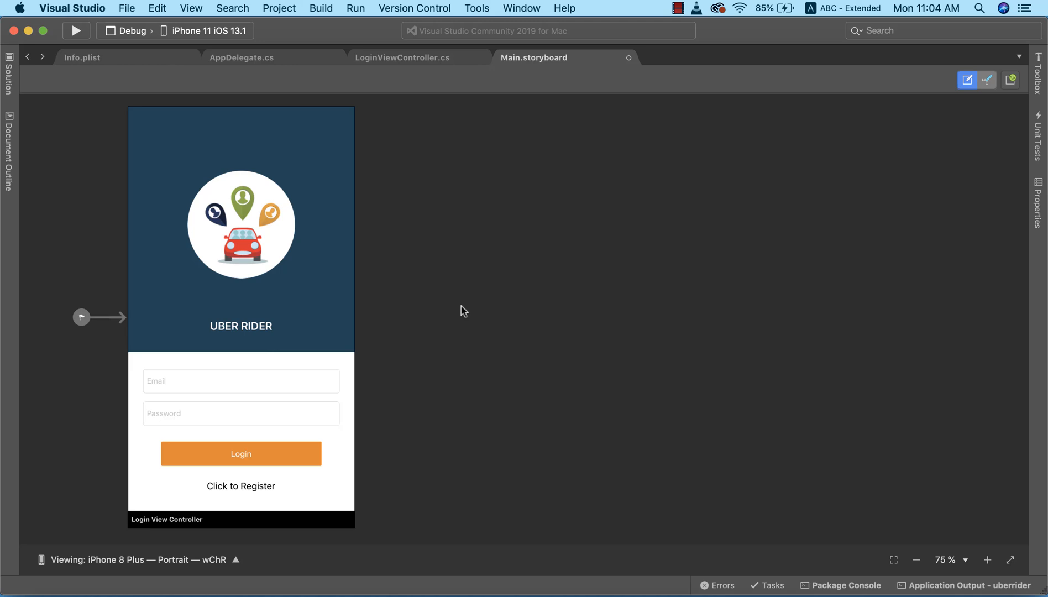
pyautogui.moveTo(430, 279)
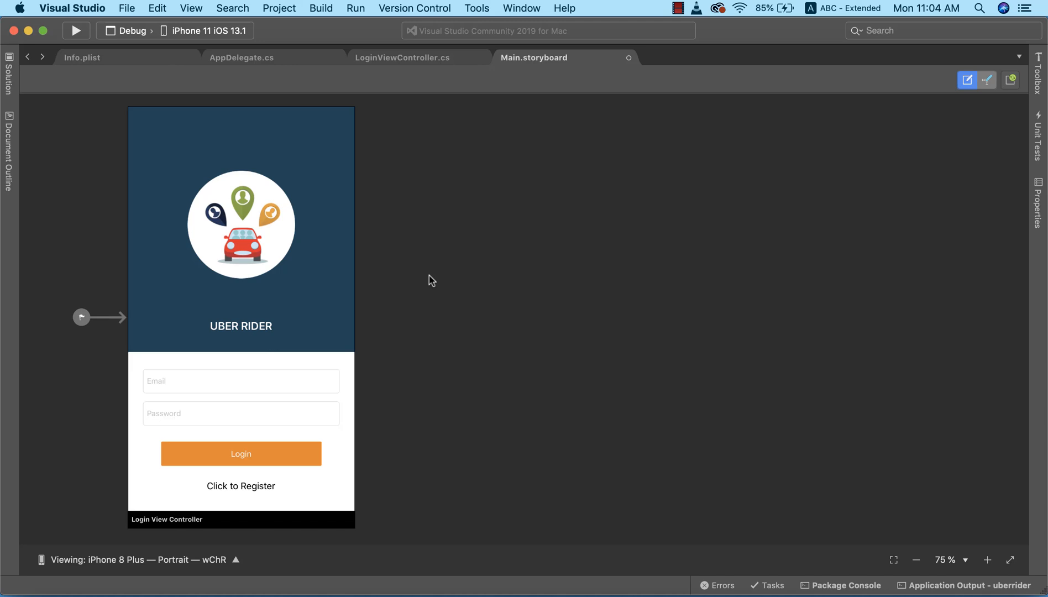
pyautogui.moveTo(17, 92)
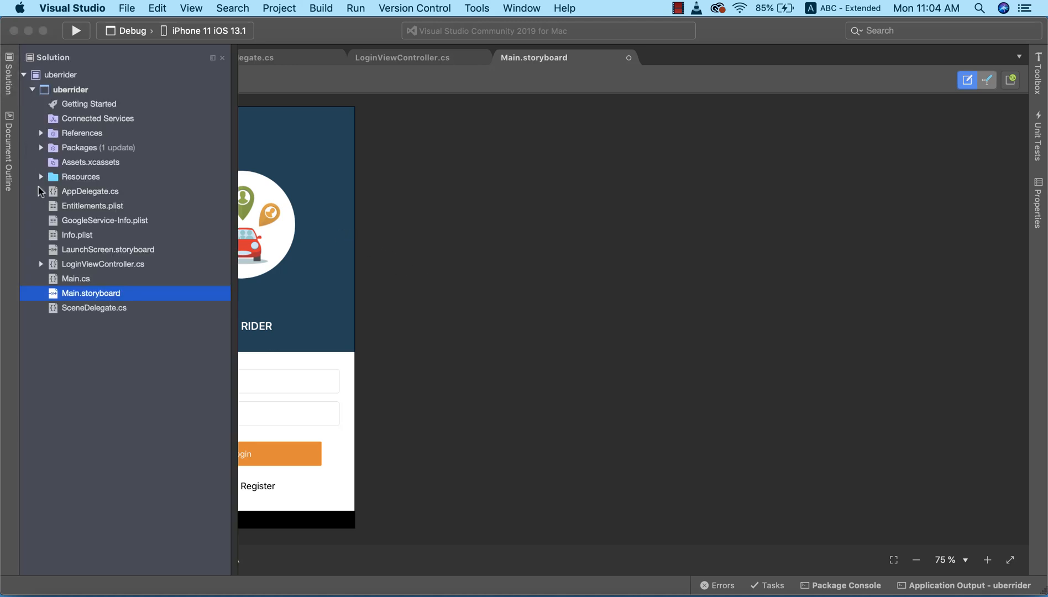
# Change the colorprimary asset in Assets.xcassets to #102A38 and return to the storyboard.
pyautogui.click(406, 186)
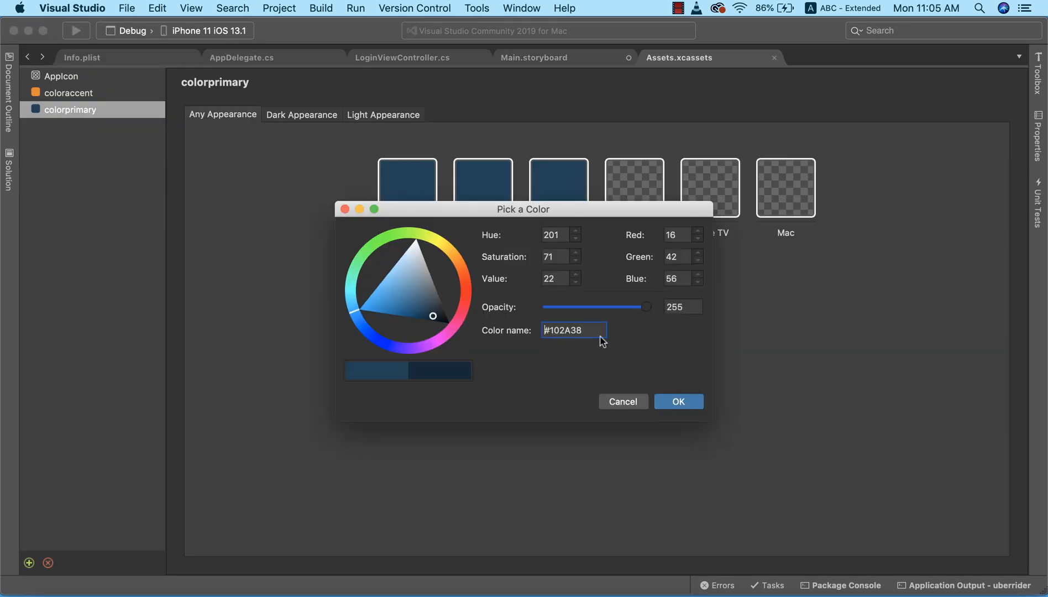
pyautogui.tripleClick(572, 330)
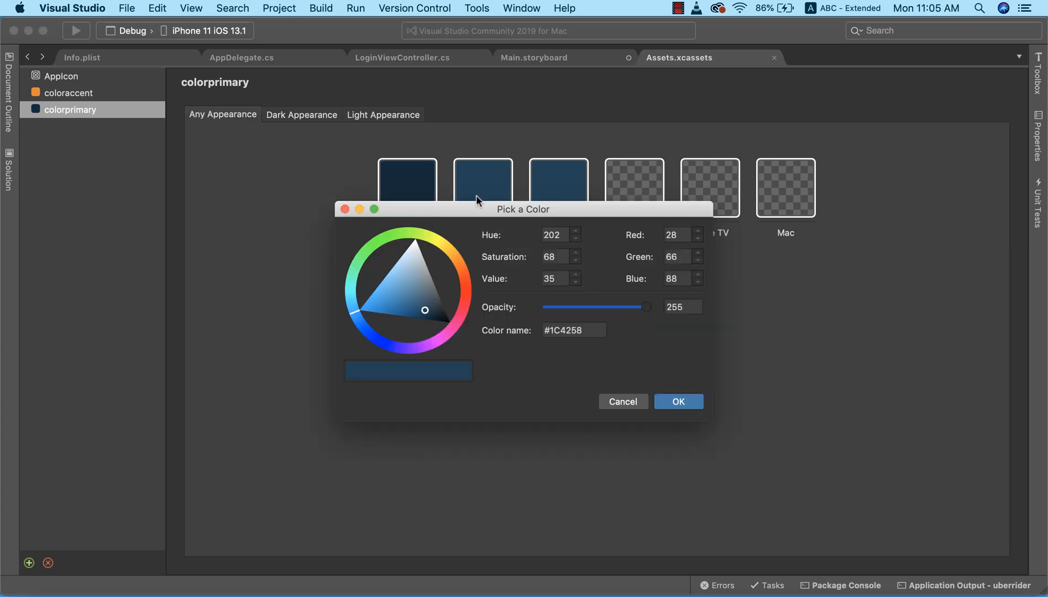
pyautogui.write('#102A38')
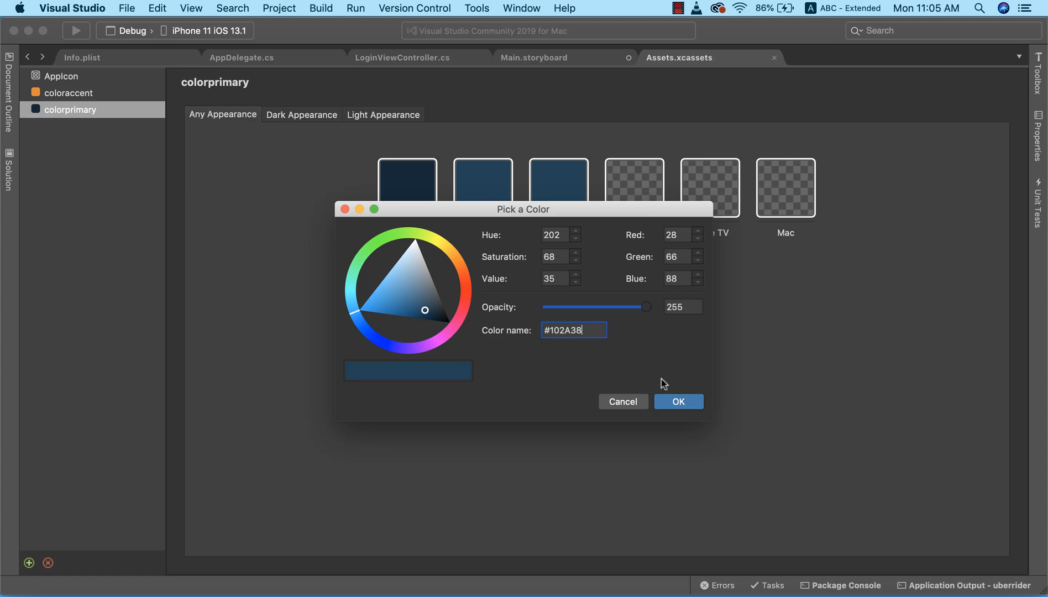
pyautogui.click(678, 402)
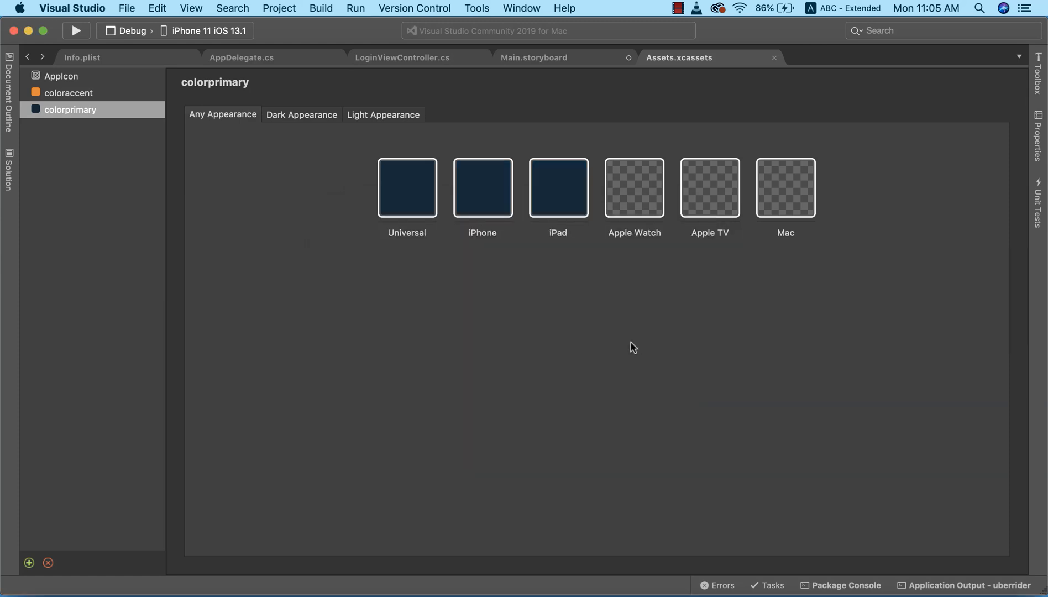
pyautogui.moveTo(739, 60)
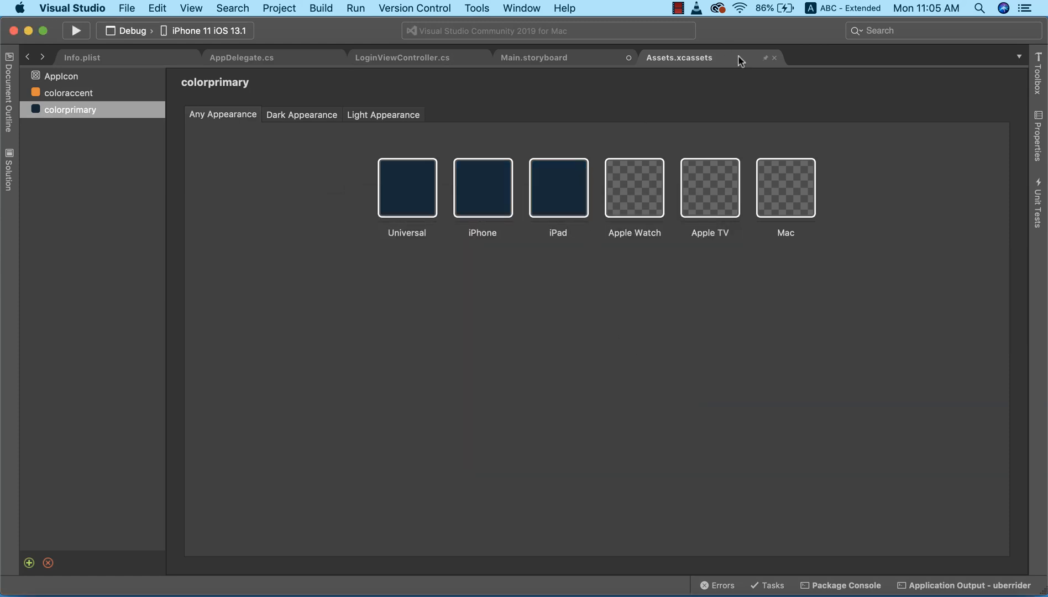
pyautogui.click(533, 57)
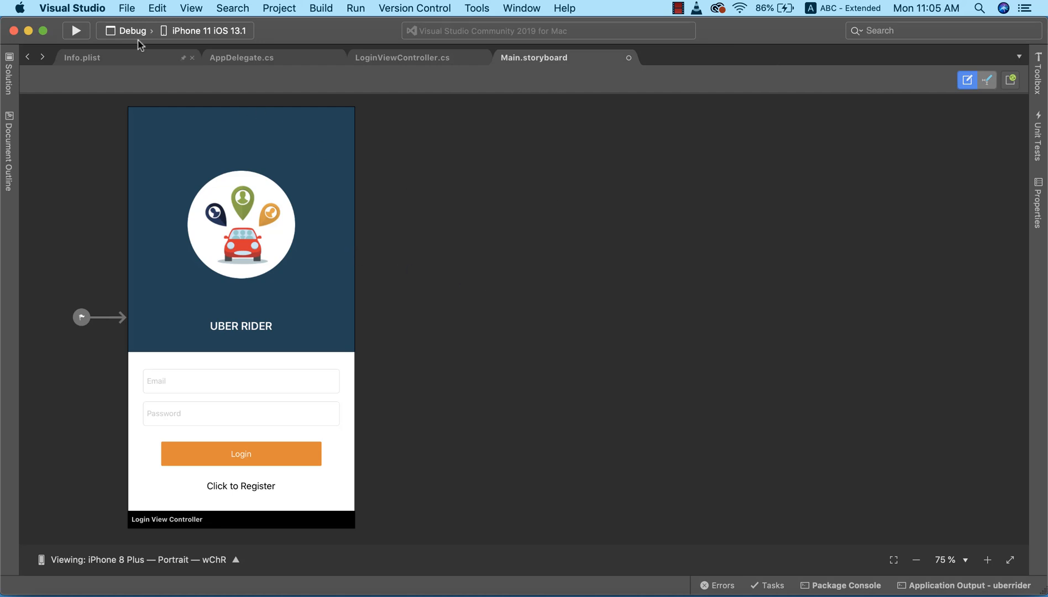
# Rebuild and launch the app in the iPhone 11 simulator to check the darker header.
pyautogui.click(75, 30)
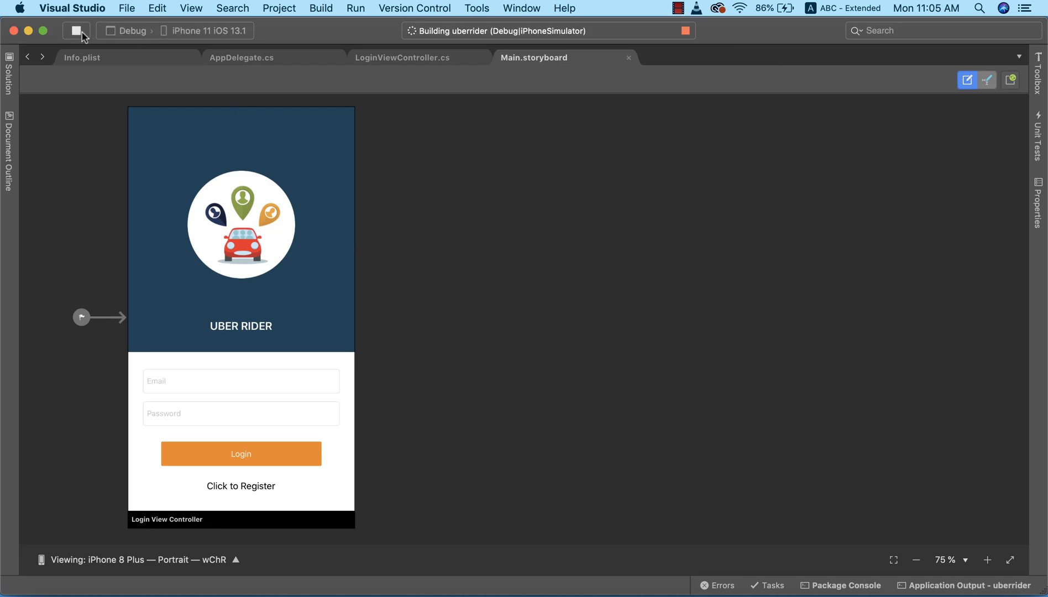
pyautogui.moveTo(353, 146)
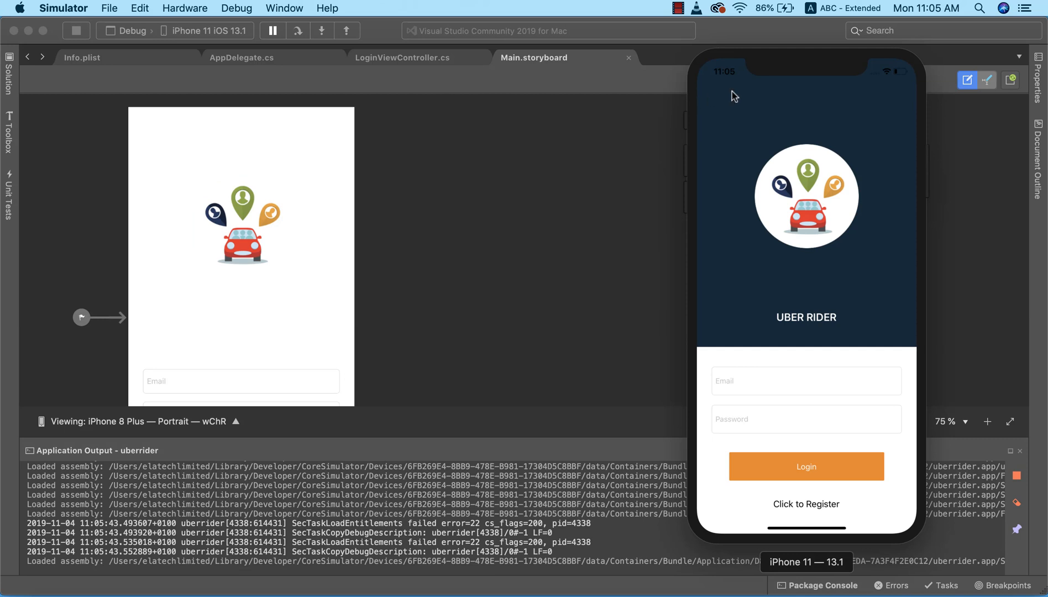
pyautogui.moveTo(725, 83)
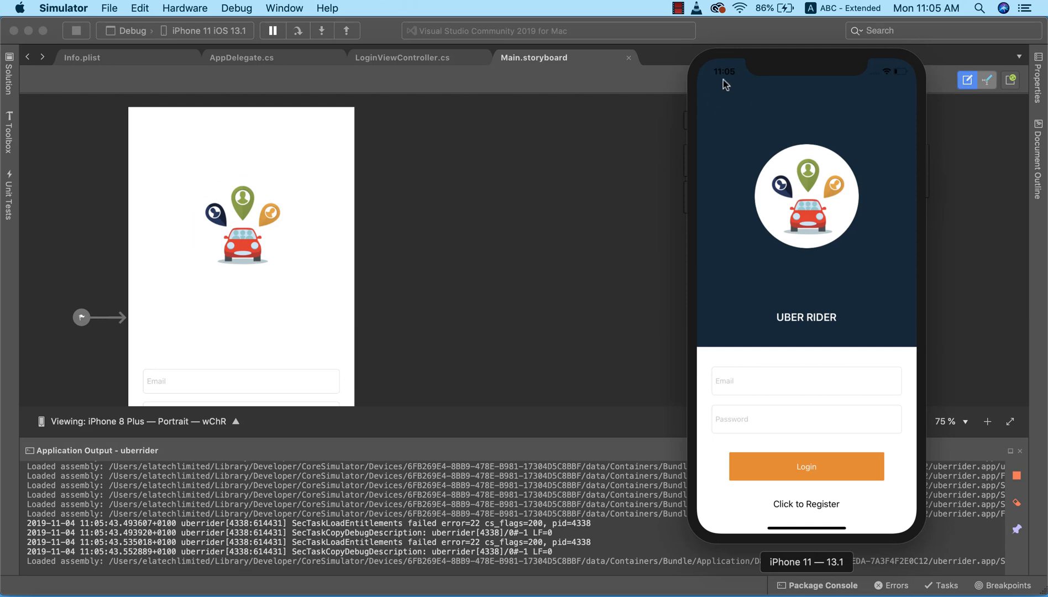